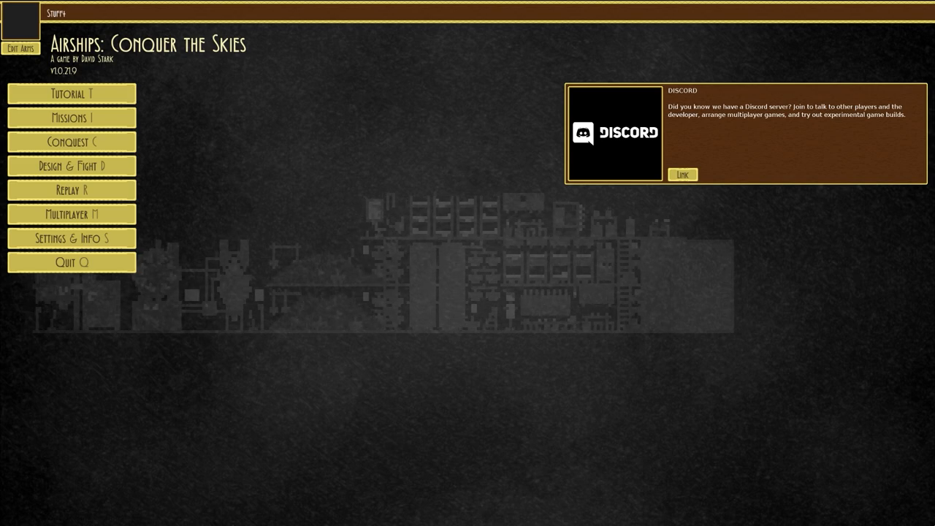
{"action": "mouse_move", "coordinate": [71, 142]}
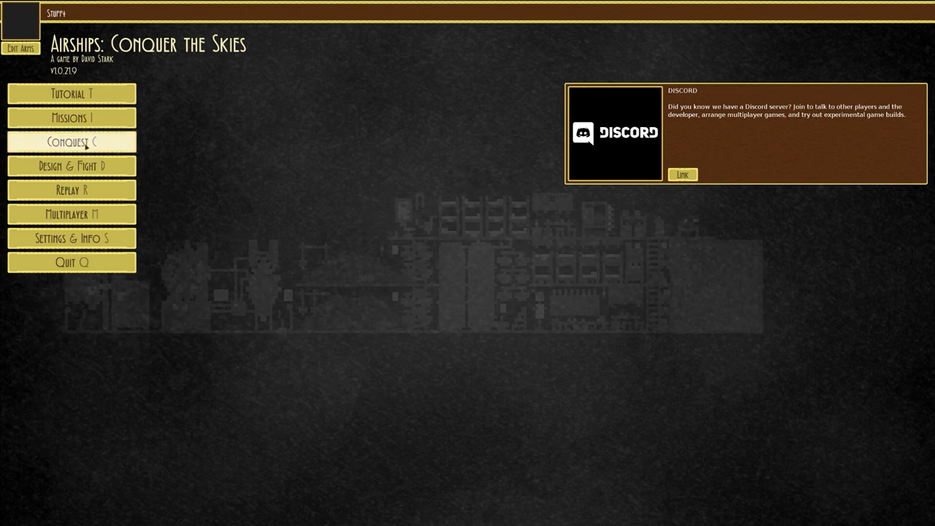
Step: Open the Missions list to find the Three Cubes mission
{"action": "left_click", "coordinate": [71, 118]}
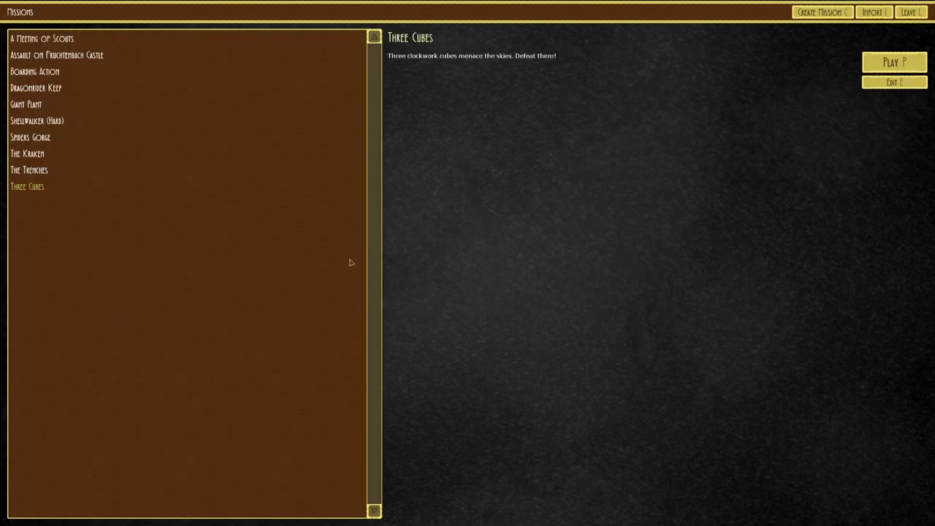
{"action": "mouse_move", "coordinate": [458, 63]}
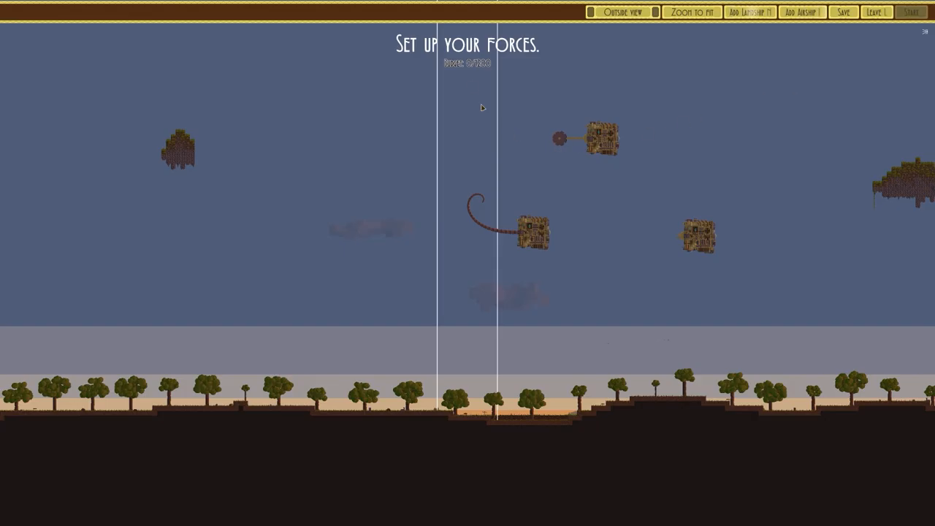
{"action": "mouse_move", "coordinate": [503, 88]}
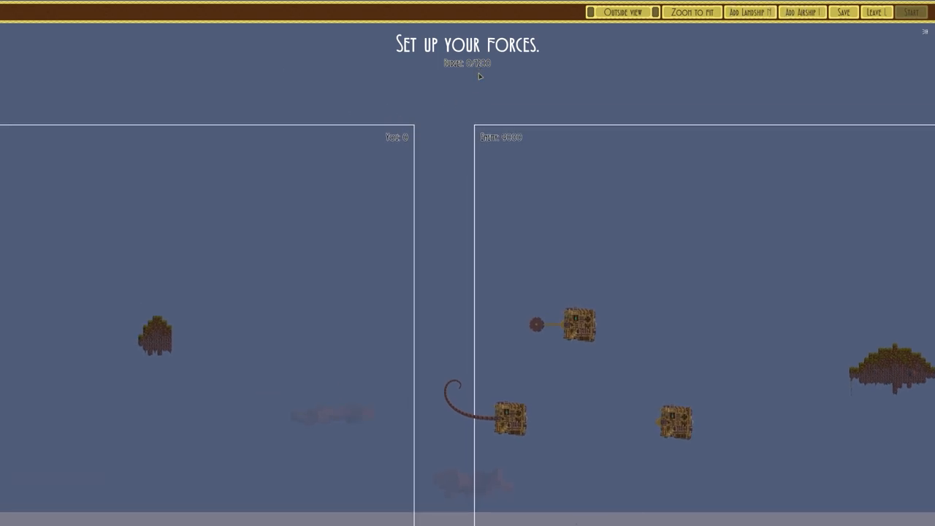
{"action": "mouse_move", "coordinate": [507, 147]}
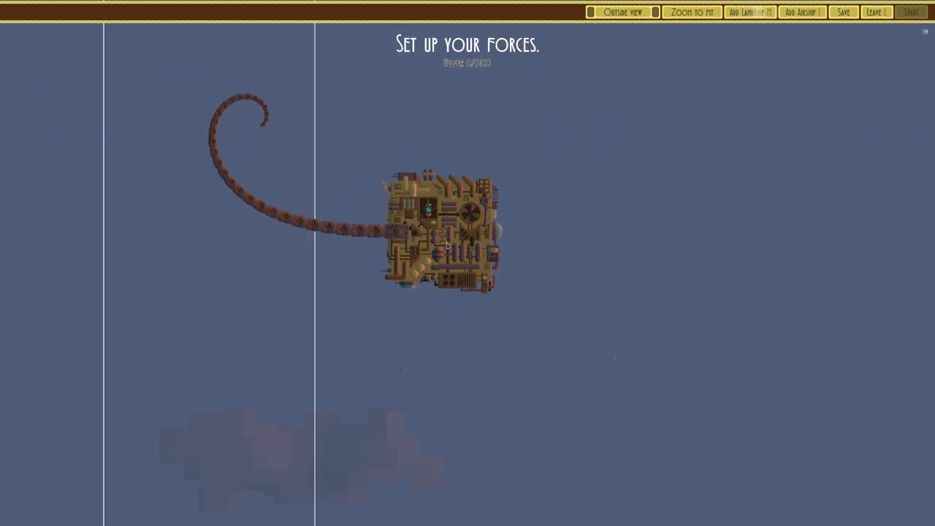
Step: Preview the SP Goldfinch design and add it to the Three Cubes fleet
{"action": "left_click", "coordinate": [802, 11]}
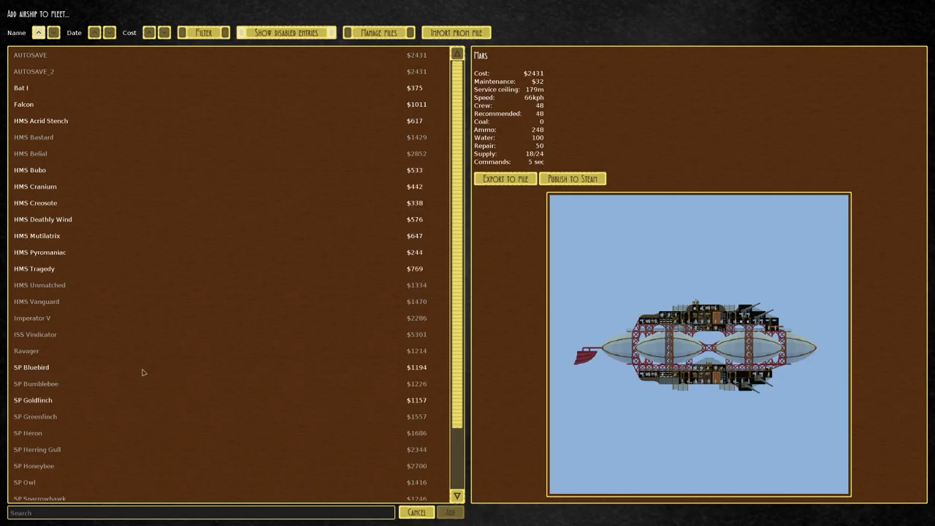
{"action": "left_click", "coordinate": [32, 400]}
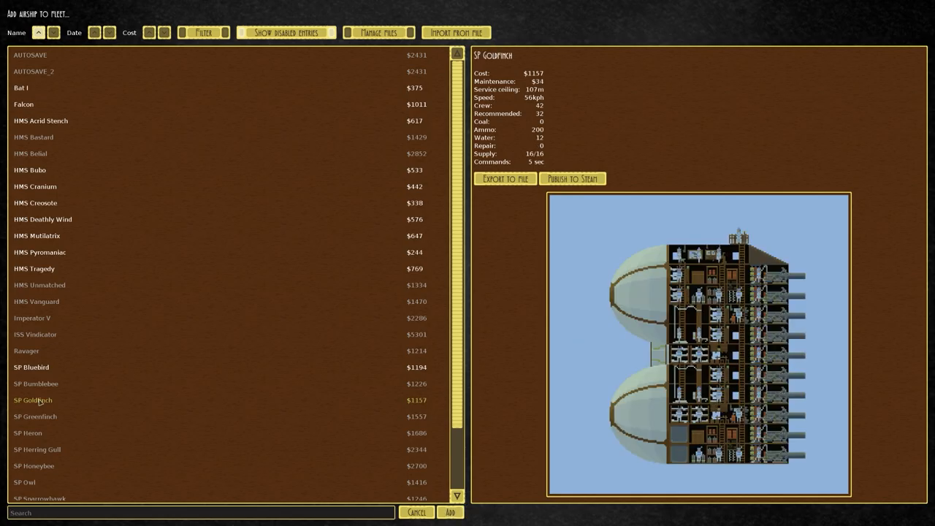
{"action": "left_click", "coordinate": [450, 512]}
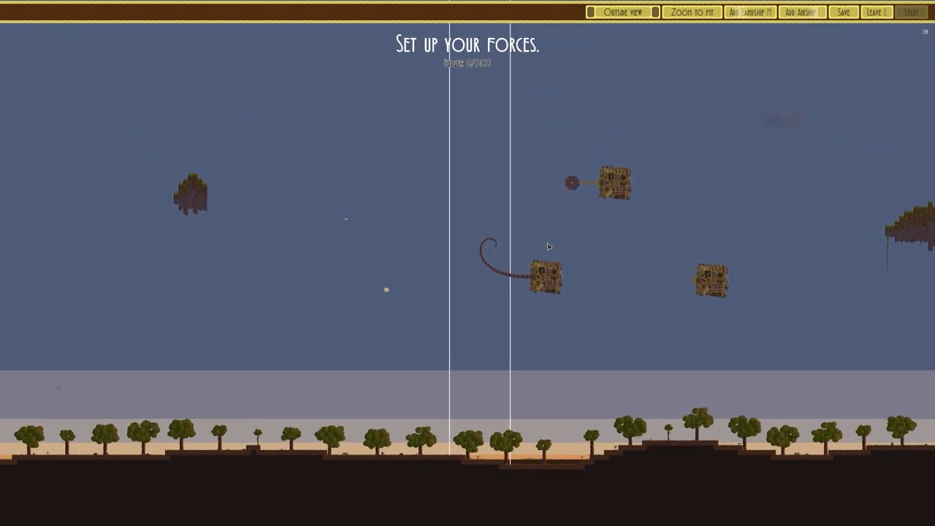
Step: Preview SP Testbed1, HMS Tragedy, Mutilatrix, Acrid Stench and Bat I, then add one
{"action": "left_click", "coordinate": [802, 12]}
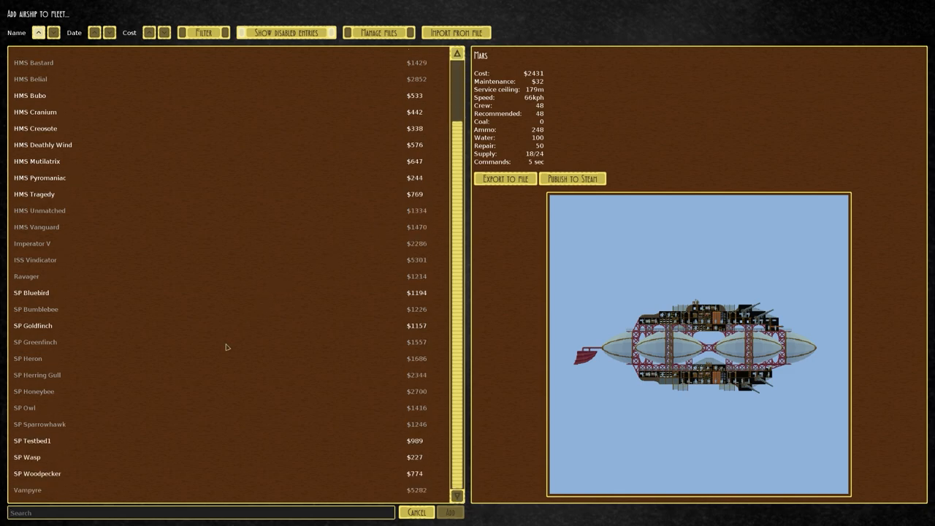
{"action": "left_click", "coordinate": [27, 457]}
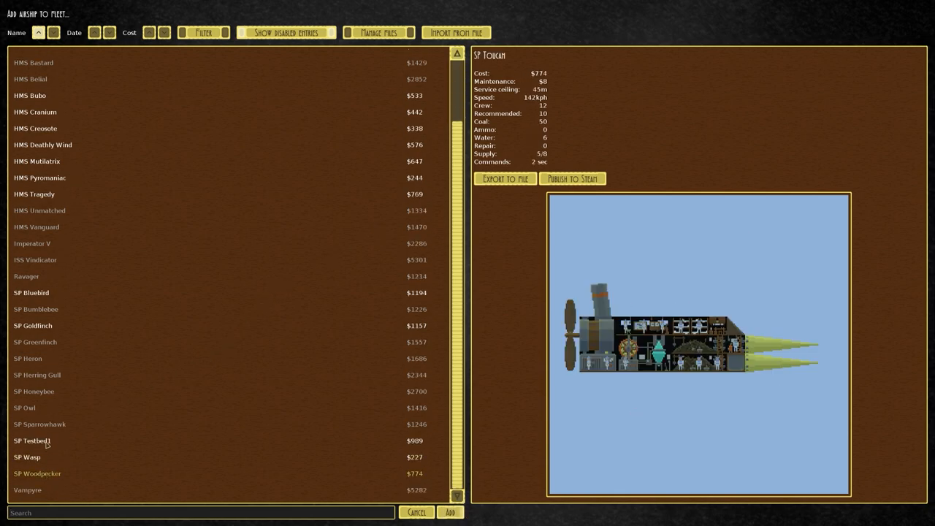
{"action": "left_click", "coordinate": [32, 441]}
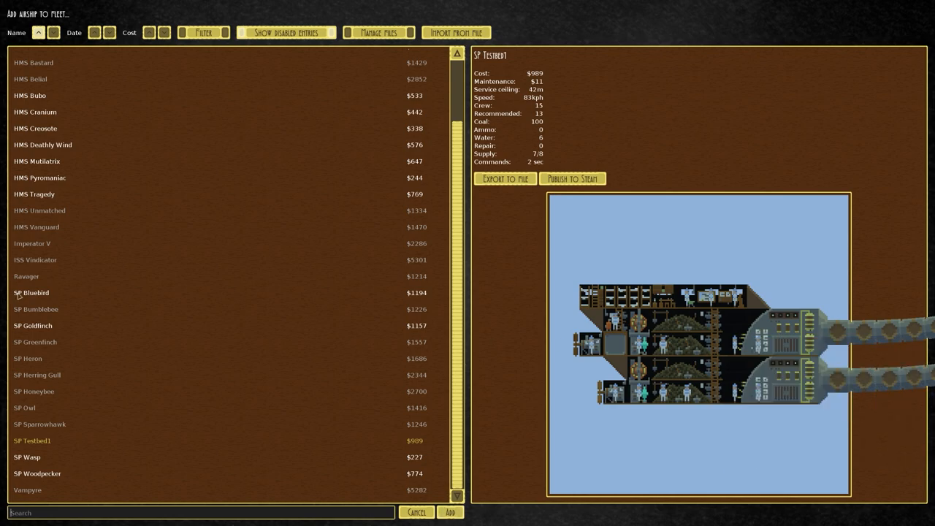
{"action": "left_click", "coordinate": [31, 292]}
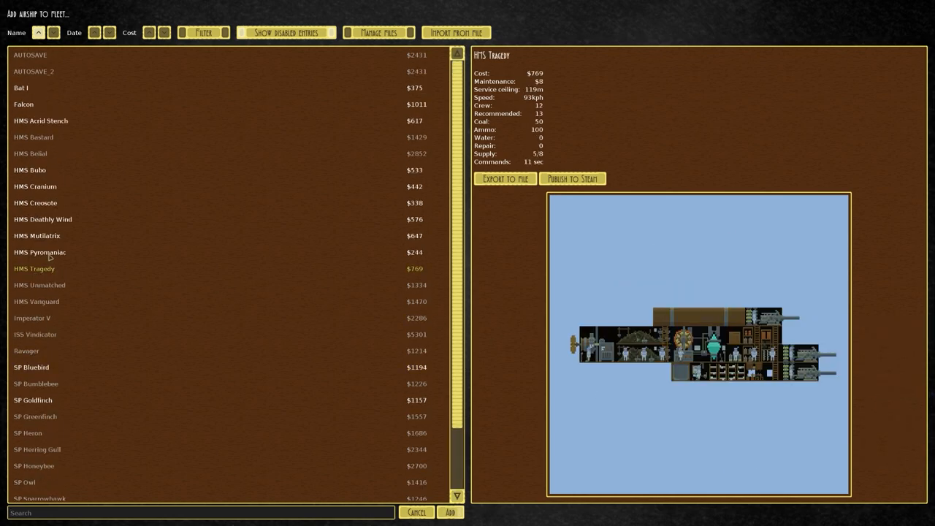
{"action": "left_click", "coordinate": [37, 235]}
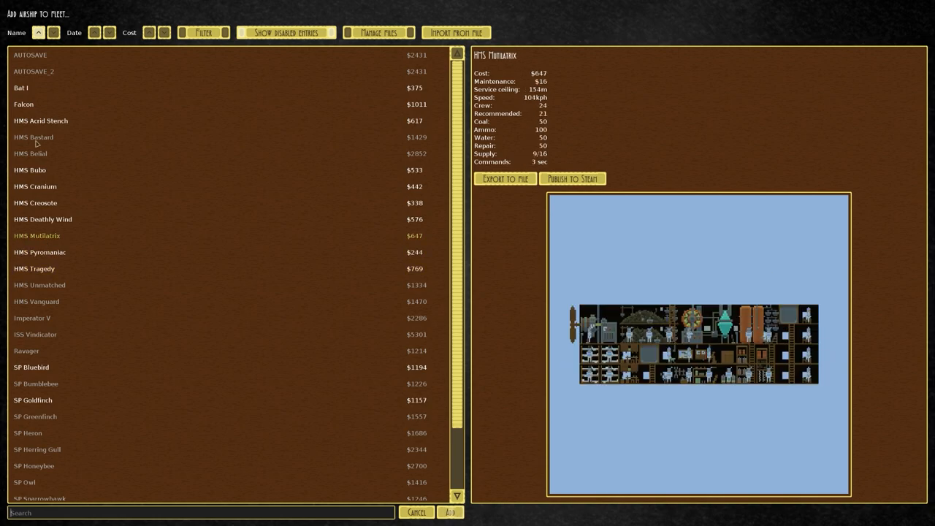
{"action": "left_click", "coordinate": [41, 120]}
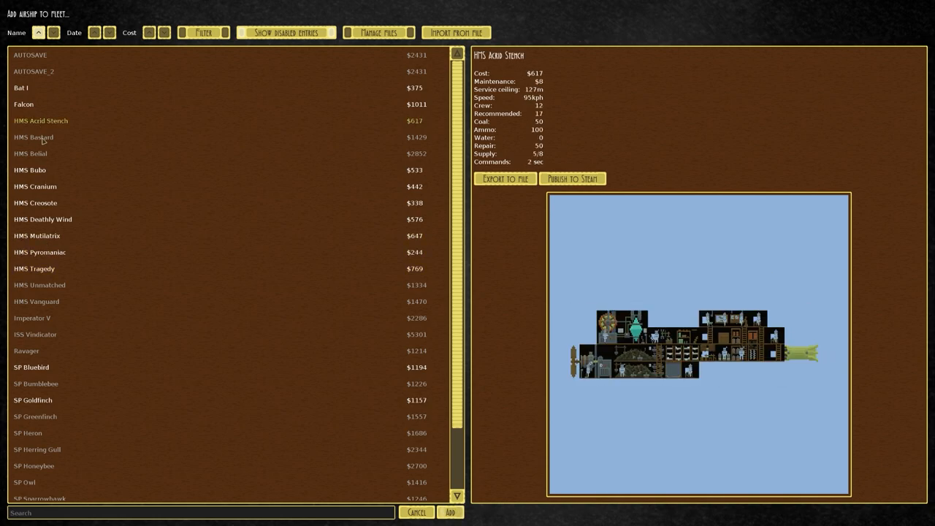
{"action": "left_click", "coordinate": [21, 88]}
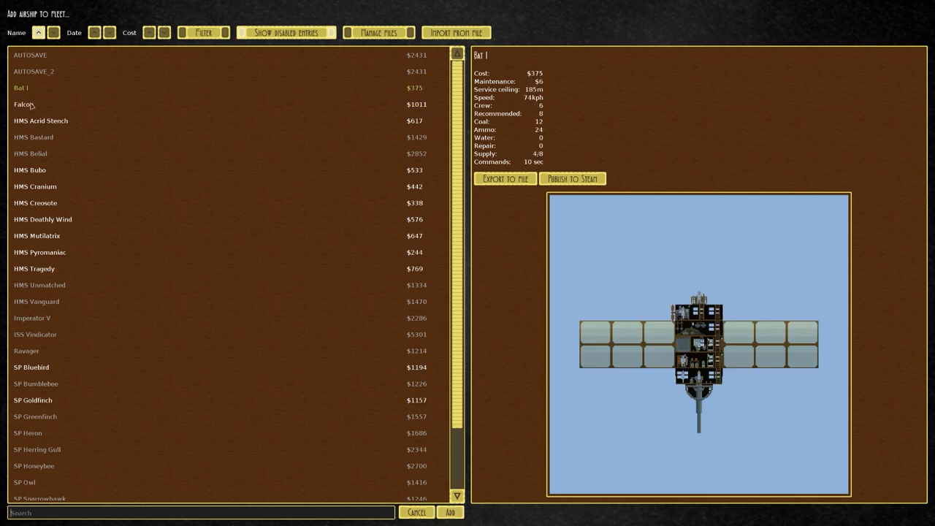
{"action": "mouse_move", "coordinate": [34, 175]}
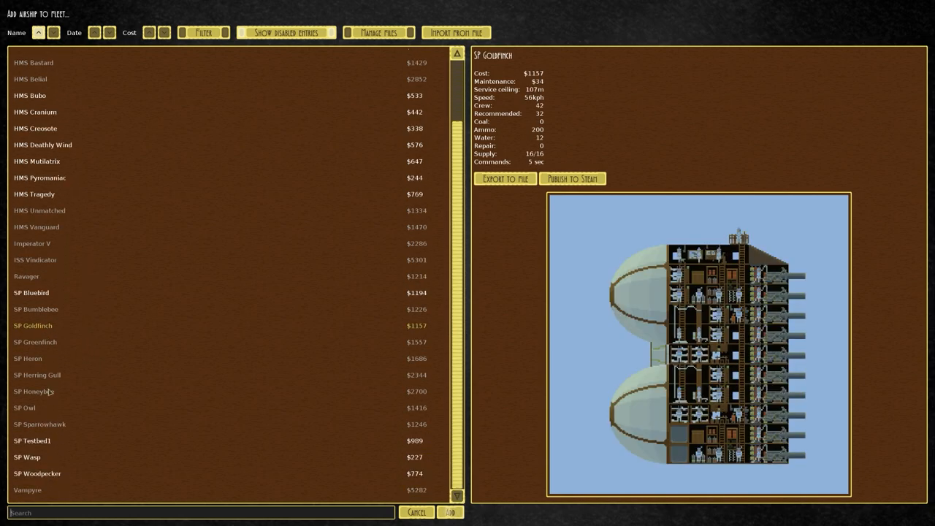
{"action": "mouse_move", "coordinate": [35, 341]}
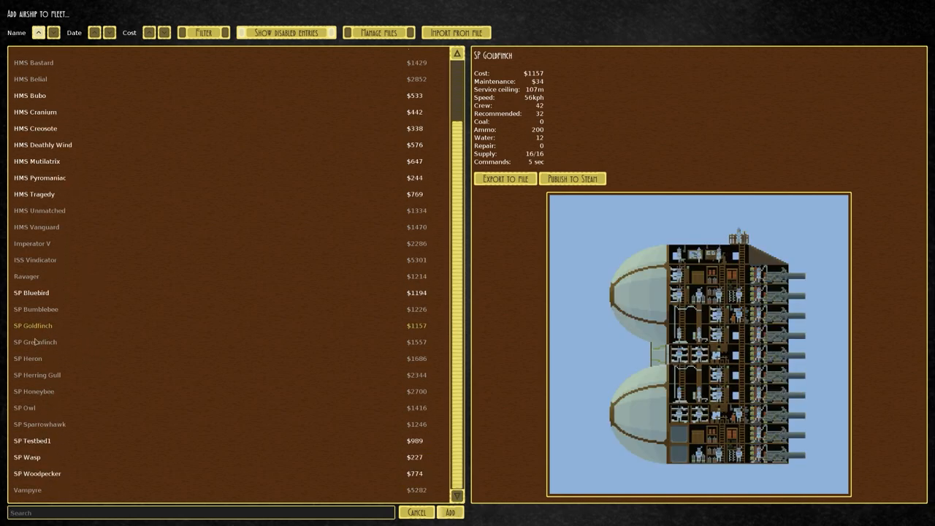
{"action": "left_click", "coordinate": [450, 512]}
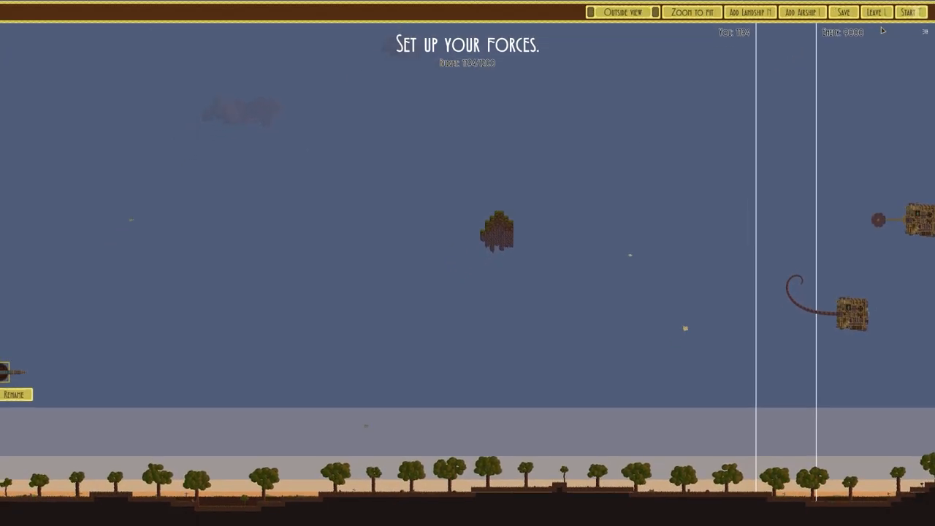
Step: Start the Three Cubes battle and watch SP Bluebird fight the cubes
{"action": "left_click", "coordinate": [908, 12]}
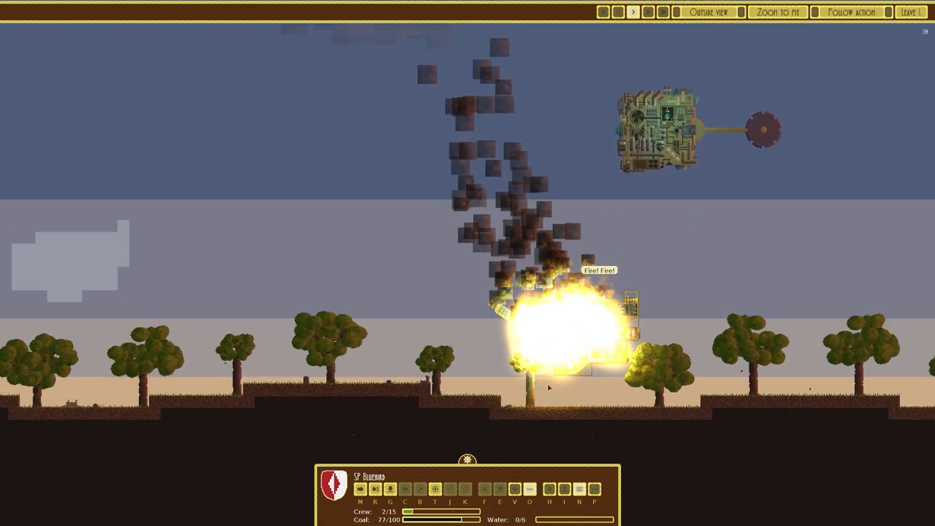
Step: Leave the battle, restart Three Cubes, and add and place the SP Llama landship
{"action": "left_click", "coordinate": [911, 11]}
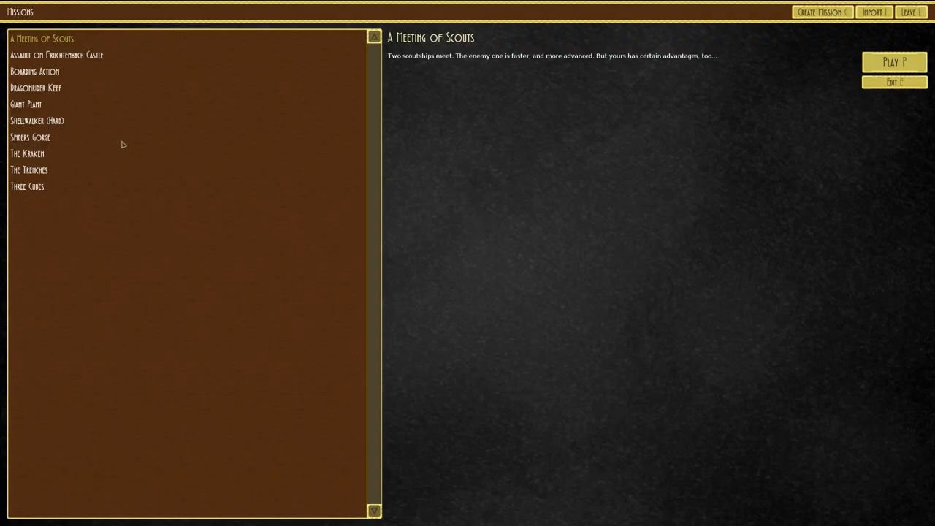
{"action": "left_click", "coordinate": [27, 187]}
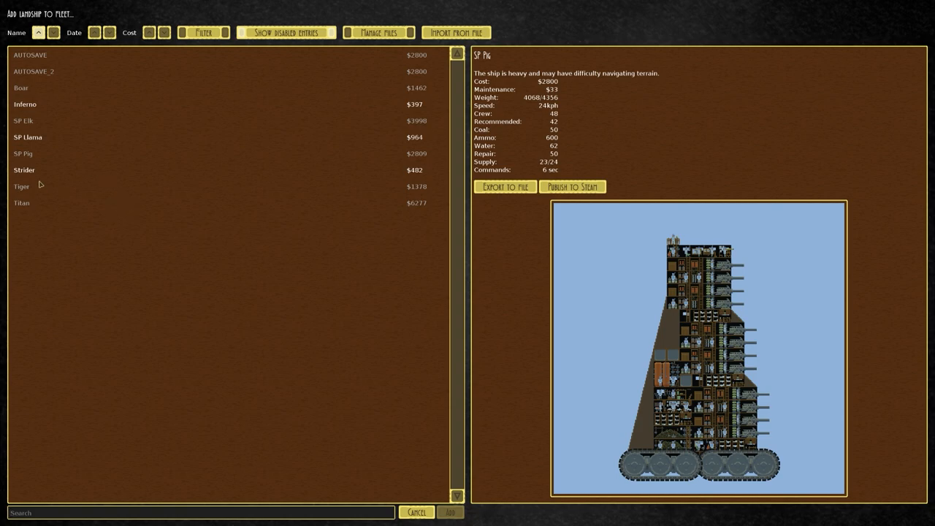
{"action": "left_click", "coordinate": [27, 137]}
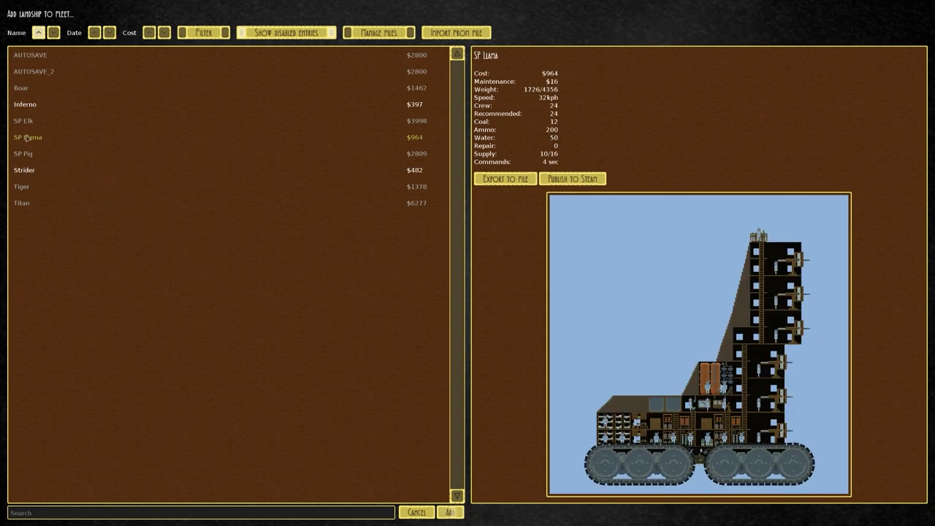
{"action": "left_click", "coordinate": [450, 513]}
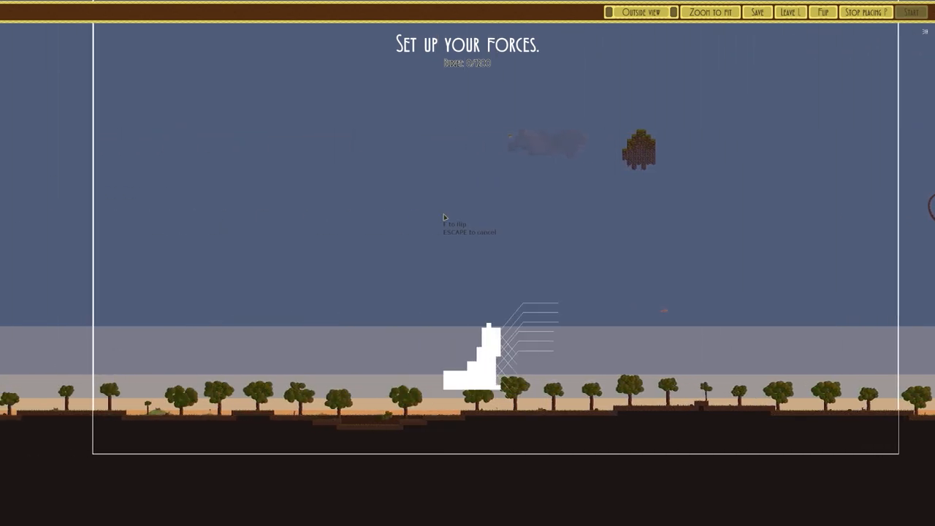
{"action": "left_click", "coordinate": [486, 354]}
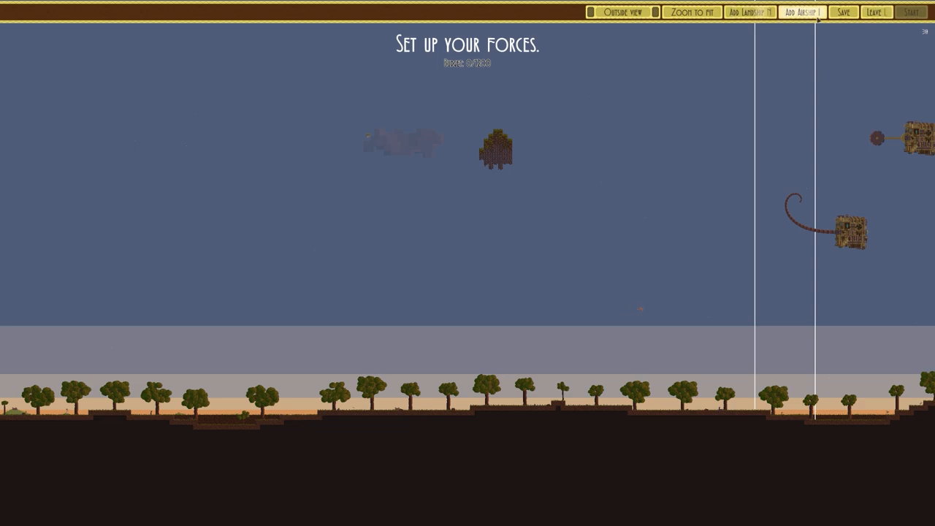
Step: Add SP Bluebird on the left of the battlefield and start the battle
{"action": "left_click", "coordinate": [801, 12]}
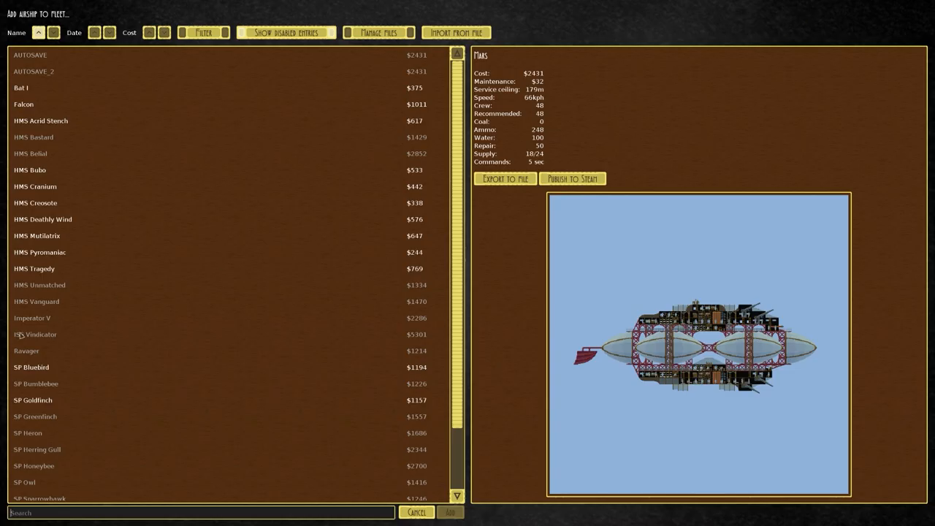
{"action": "left_click", "coordinate": [451, 511]}
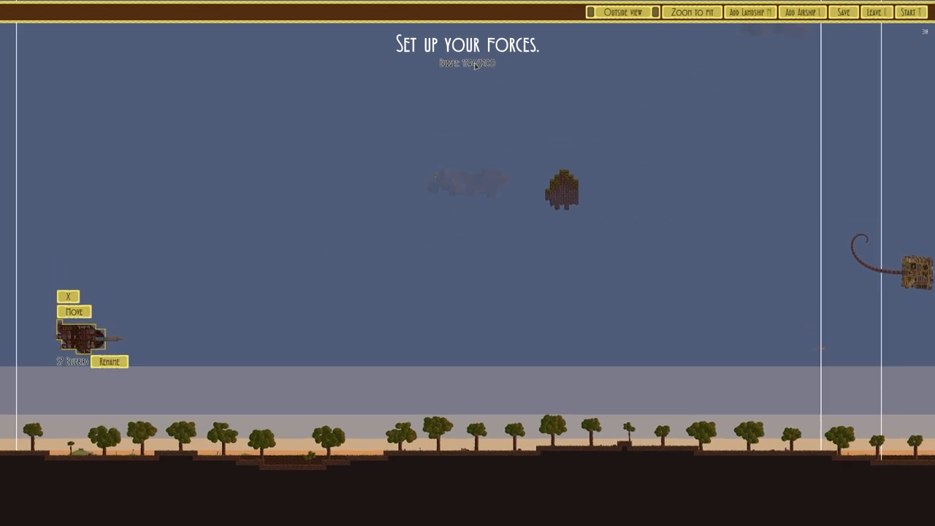
{"action": "left_click", "coordinate": [910, 11]}
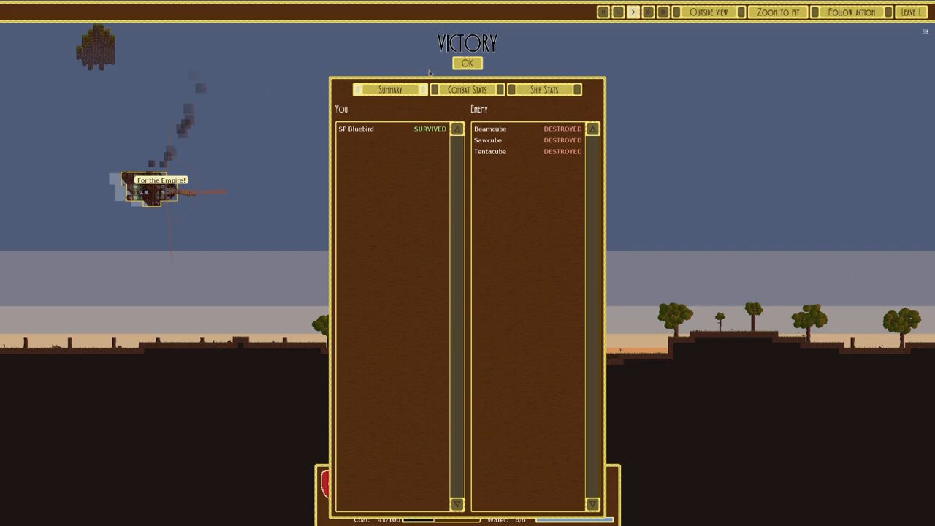
Step: Dismiss the victory summary and reselect the Three Cubes mission
{"action": "left_click", "coordinate": [467, 63]}
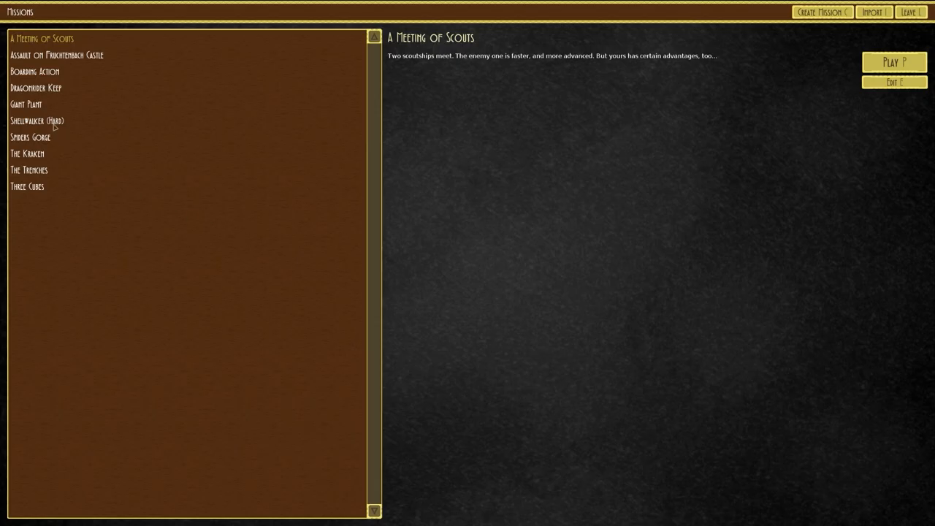
{"action": "left_click", "coordinate": [27, 187]}
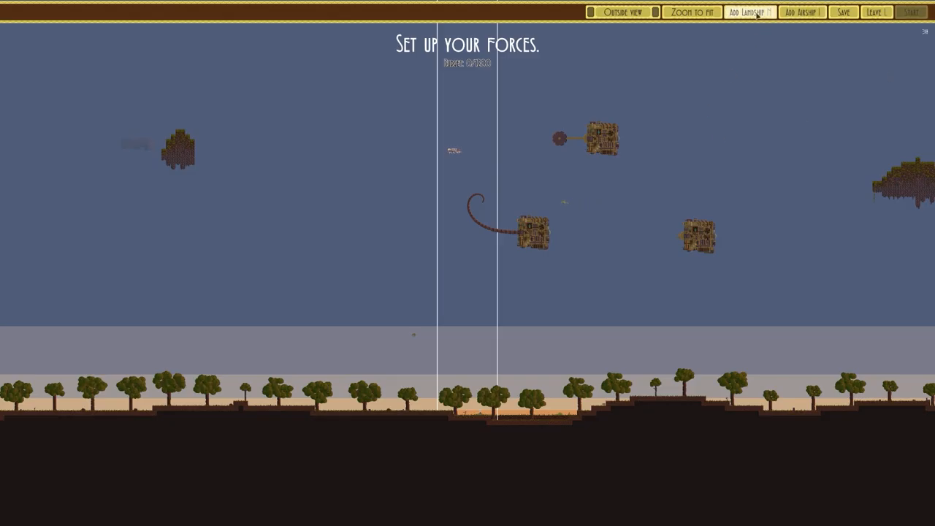
Step: Browse Goldfinch and Acrid Stench, add SP Wasp airships, and launch the battle
{"action": "left_click", "coordinate": [801, 11]}
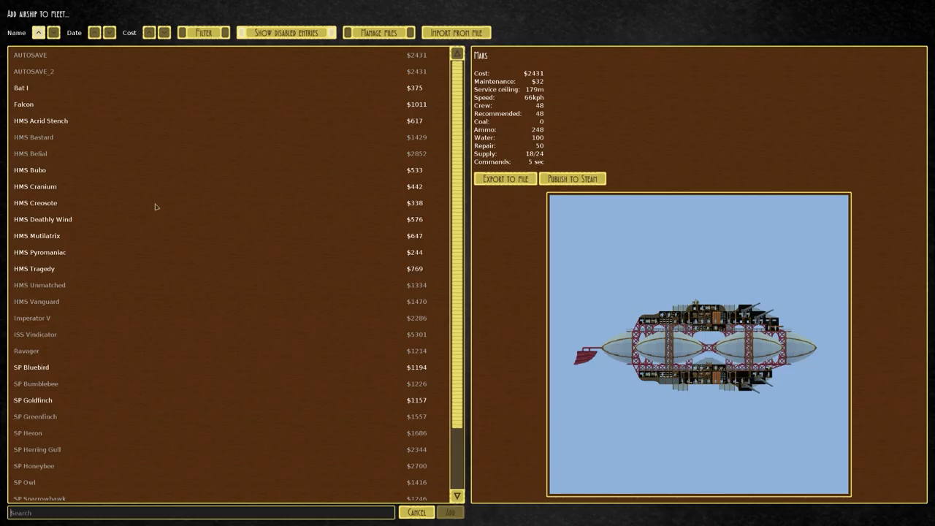
{"action": "left_click", "coordinate": [32, 399]}
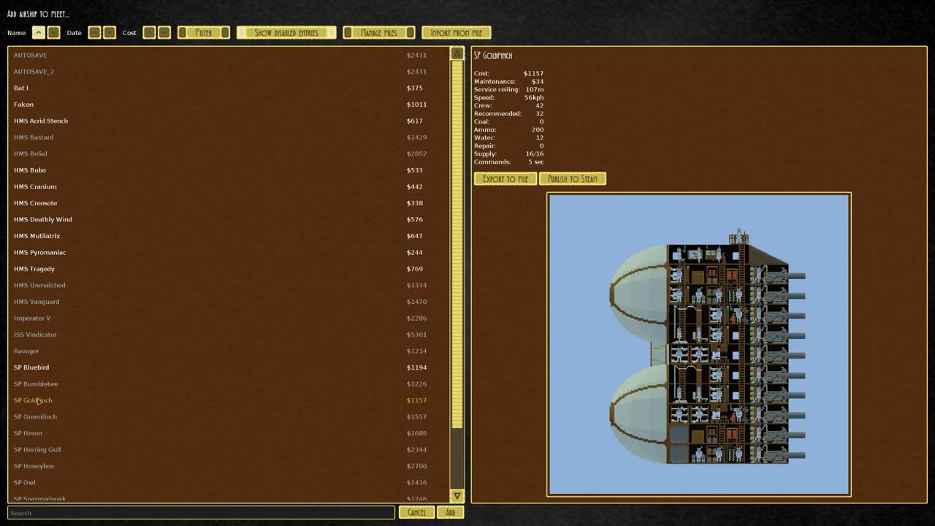
{"action": "left_click", "coordinate": [41, 120]}
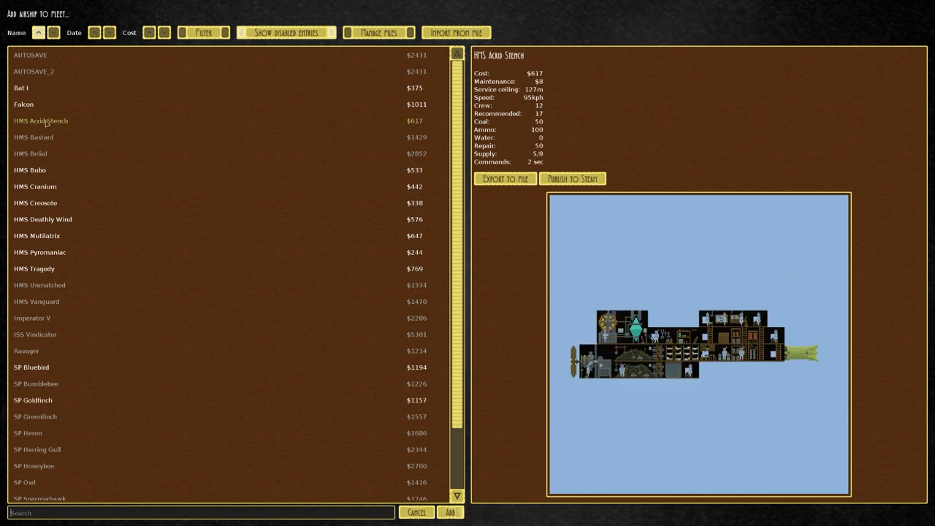
{"action": "scroll", "scroll_direction": "down", "scroll_amount": 3}
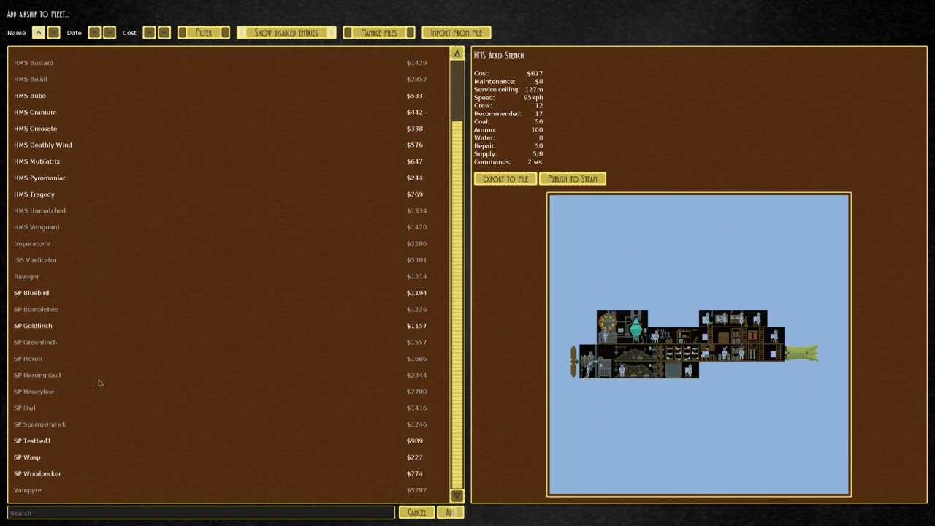
{"action": "left_click", "coordinate": [27, 456]}
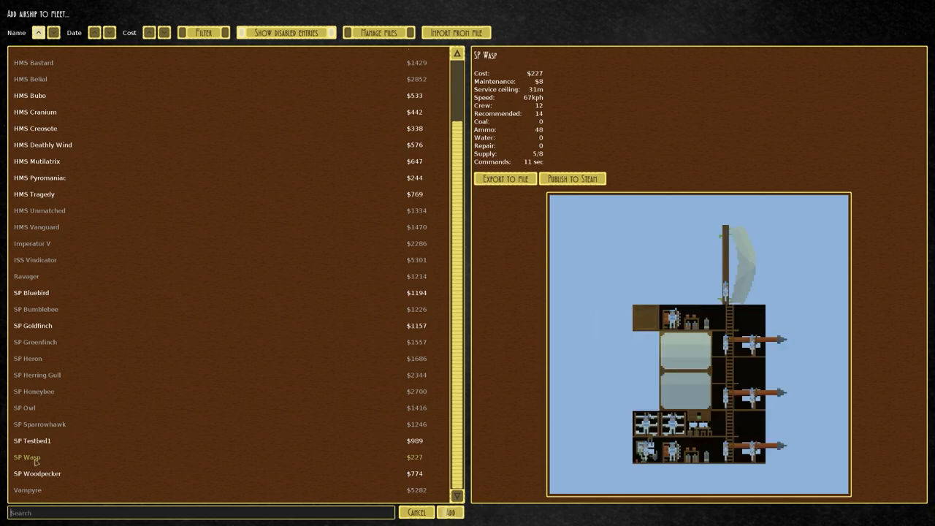
{"action": "left_click", "coordinate": [450, 513]}
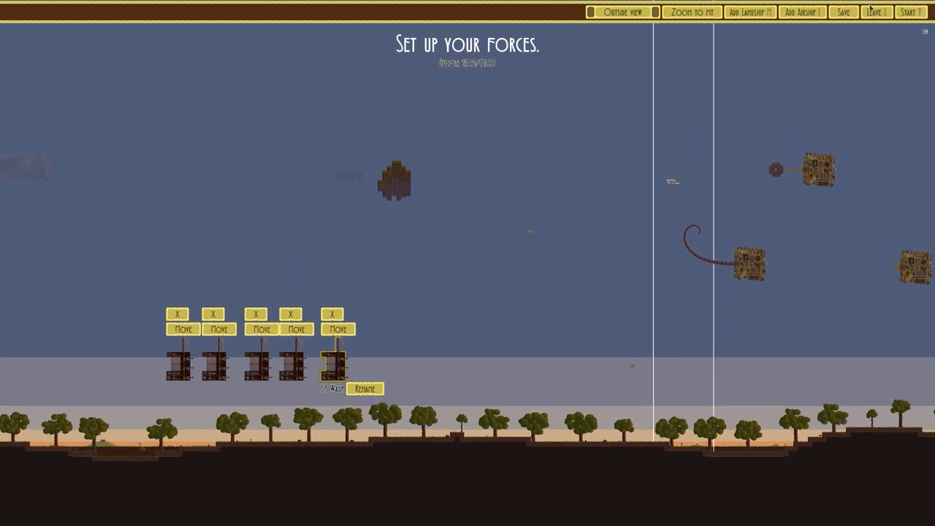
{"action": "left_click", "coordinate": [908, 12]}
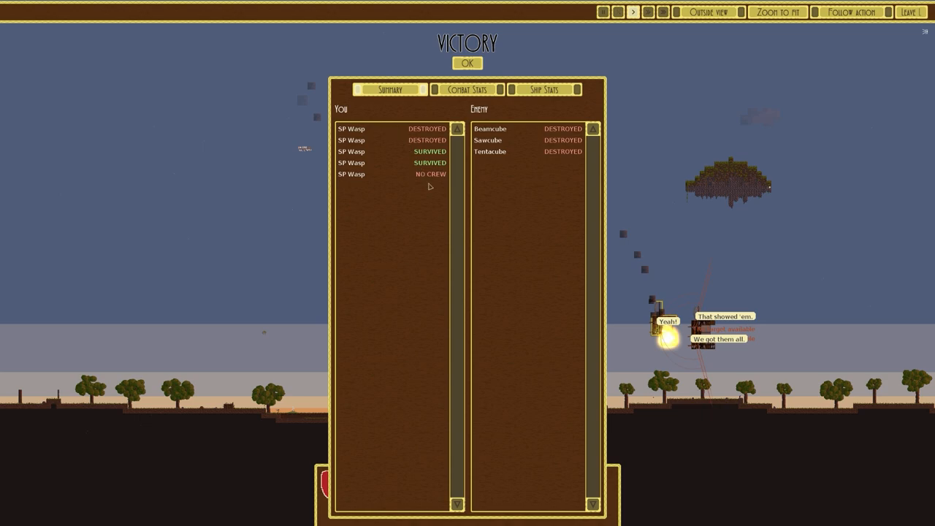
{"action": "mouse_move", "coordinate": [467, 62]}
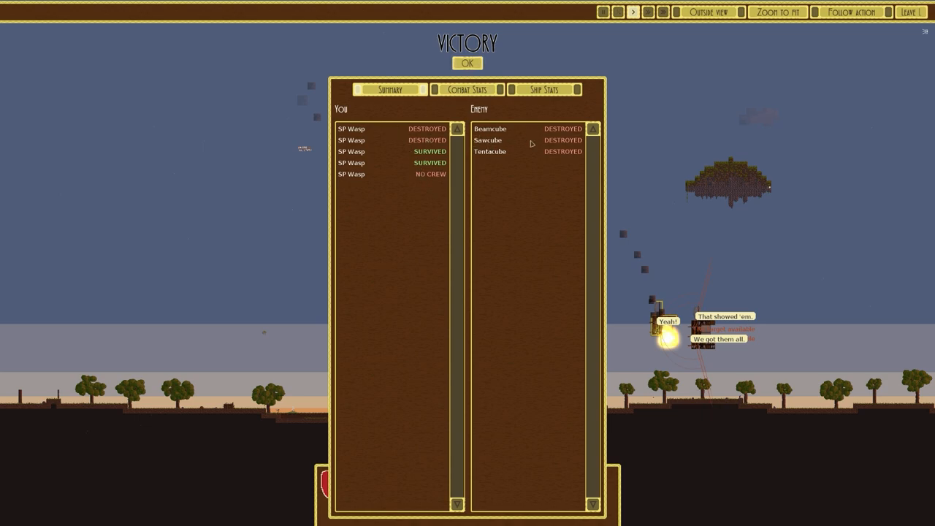
Step: Close the Victory results, select Three Cubes, and play it again
{"action": "left_click", "coordinate": [467, 64]}
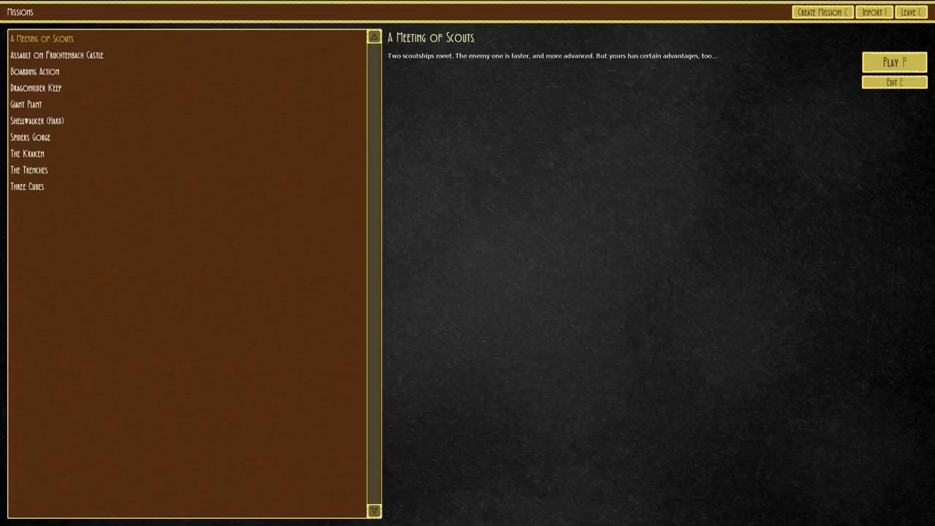
{"action": "left_click", "coordinate": [27, 187]}
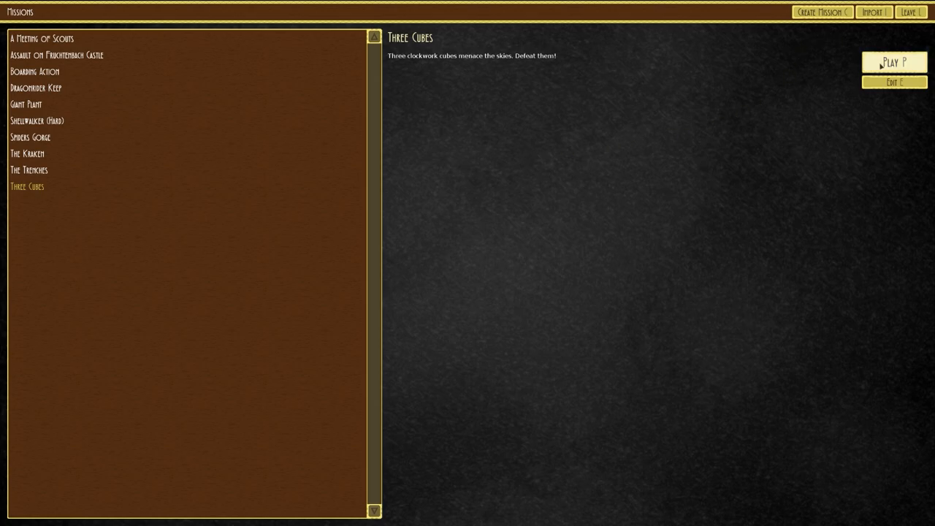
{"action": "left_click", "coordinate": [895, 61]}
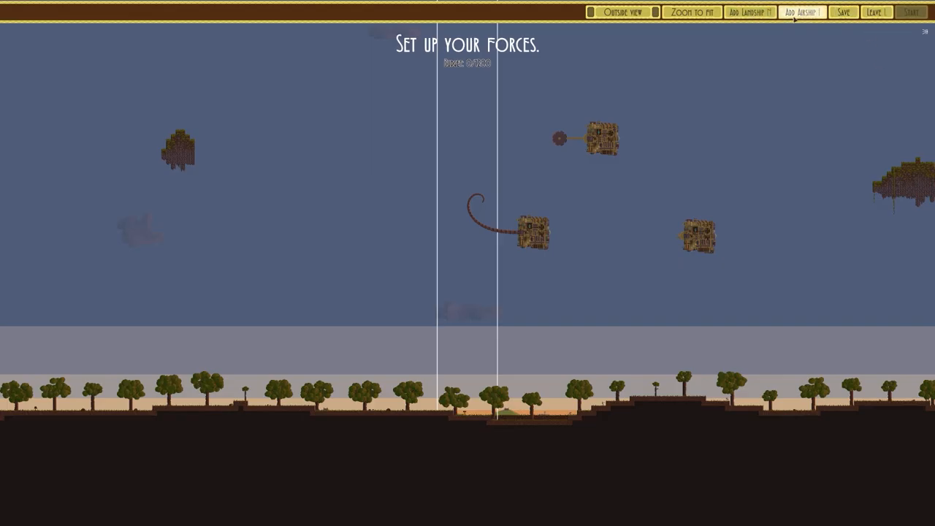
Step: Add and position an SP Toucan airship, then select from the list again
{"action": "left_click", "coordinate": [801, 12]}
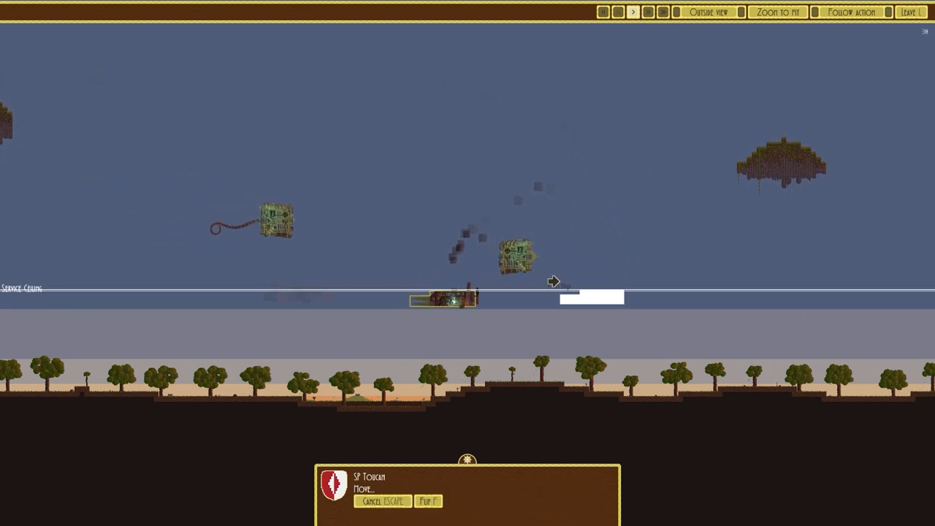
{"action": "left_click", "coordinate": [383, 501]}
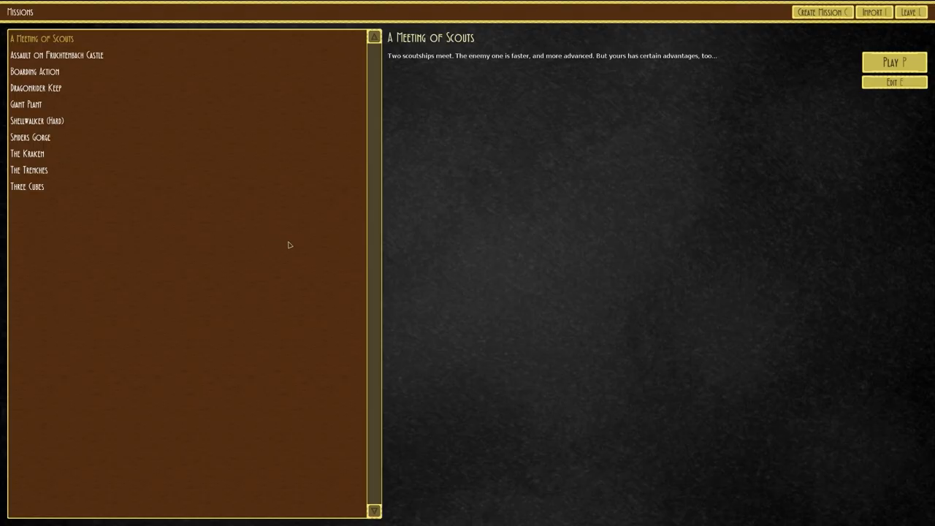
{"action": "left_click", "coordinate": [27, 186]}
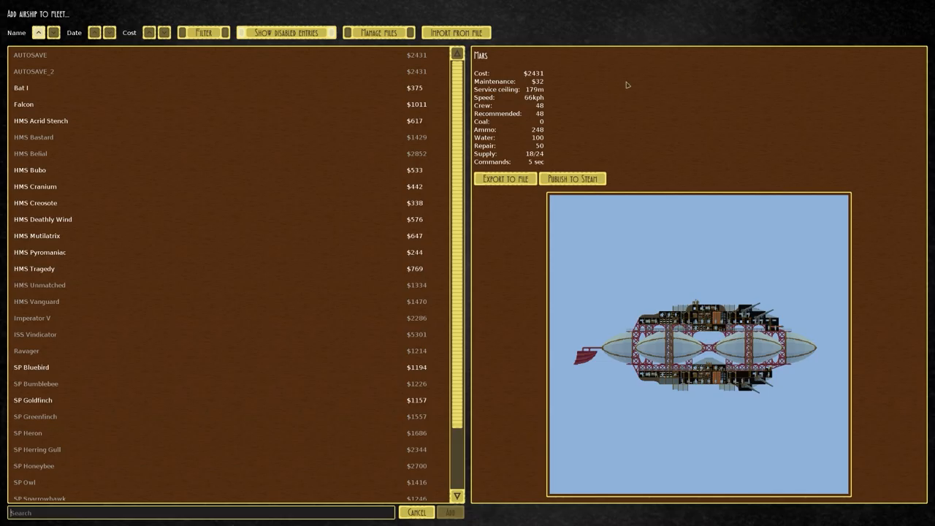
Step: Add SP Toucan and SP Wasp to the Three Cubes fleet and start the battle
{"action": "scroll", "scroll_direction": "down", "scroll_amount": 3}
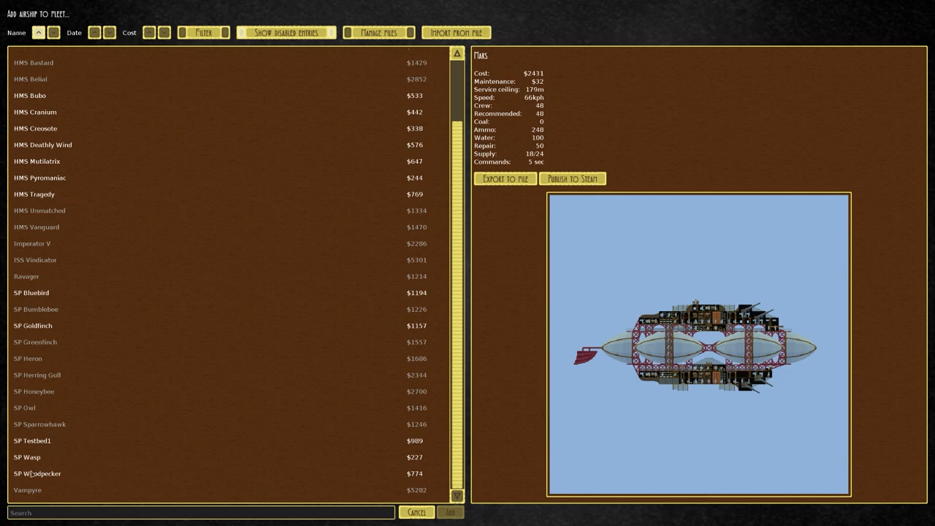
{"action": "left_click", "coordinate": [451, 512]}
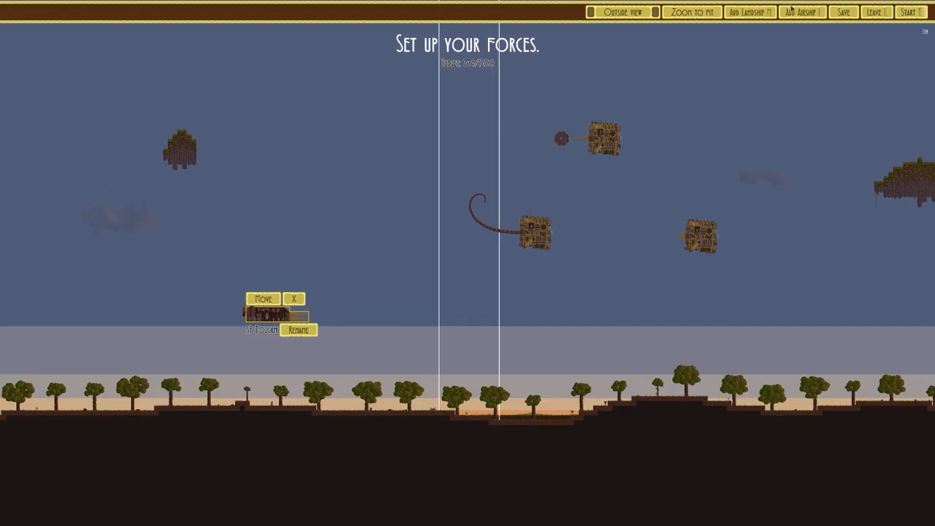
{"action": "left_click", "coordinate": [801, 12]}
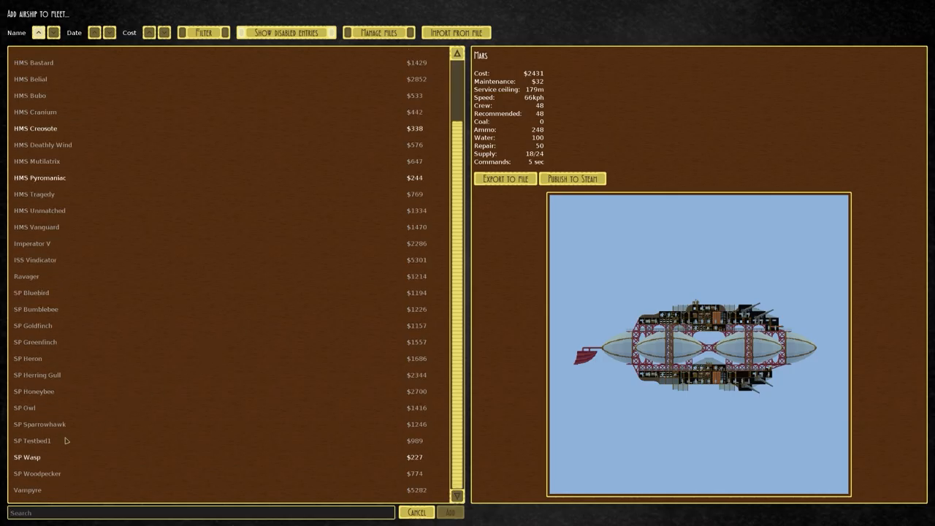
{"action": "left_click", "coordinate": [450, 513]}
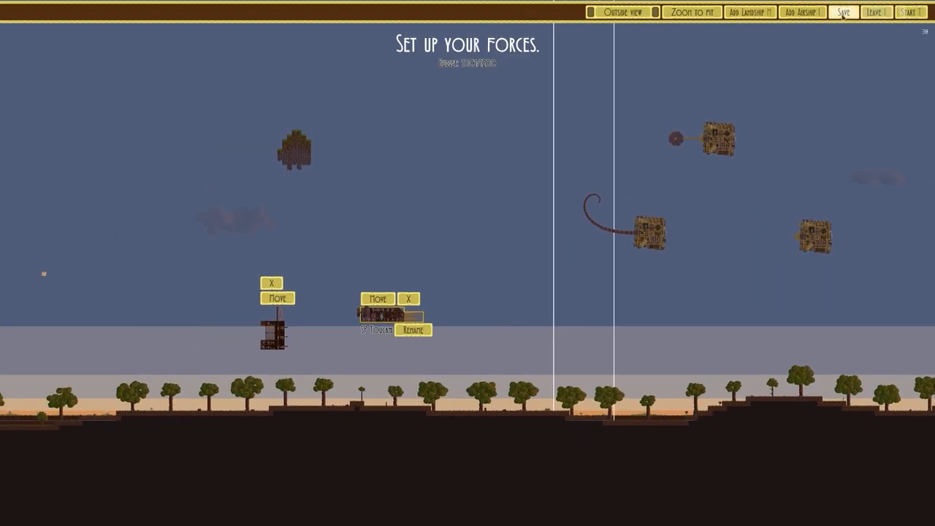
{"action": "left_click", "coordinate": [801, 11]}
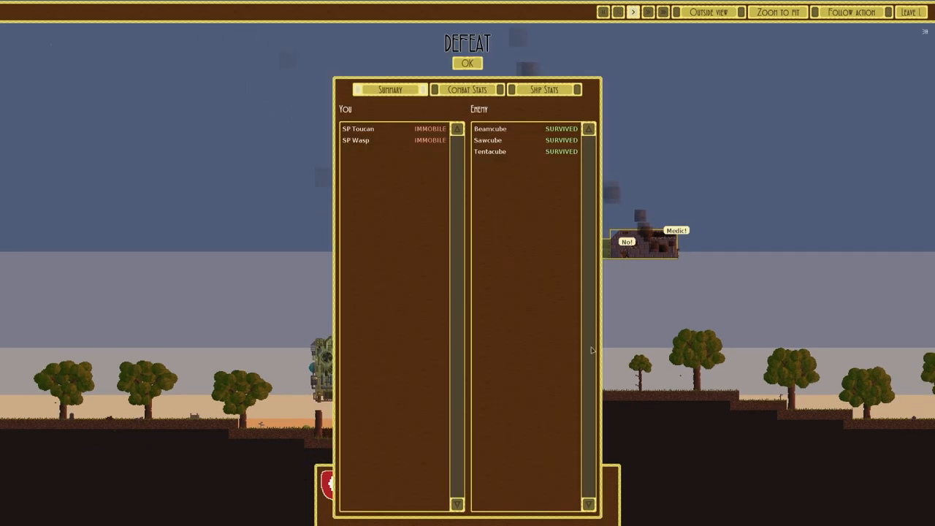
Step: Dismiss the defeat summary, confirm exiting combat, and choose HMS Deathly Wind
{"action": "left_click", "coordinate": [910, 12]}
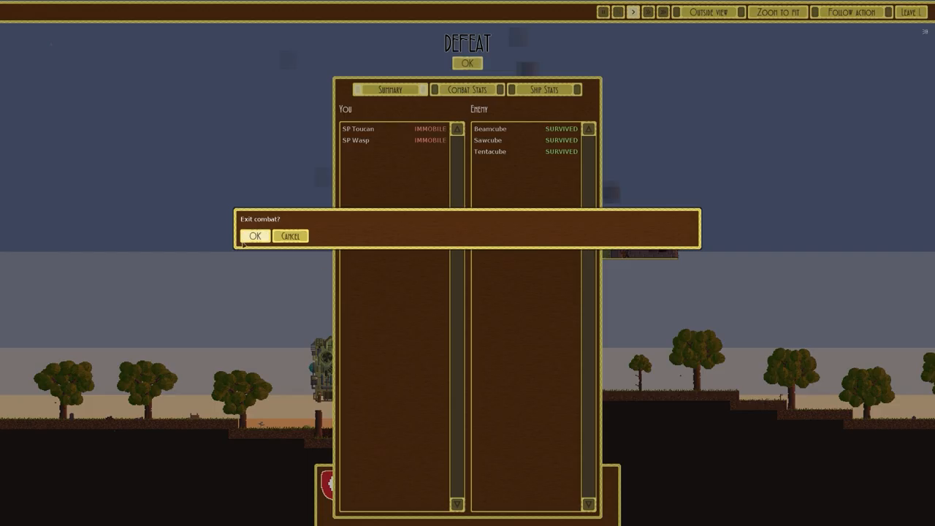
{"action": "left_click", "coordinate": [255, 236]}
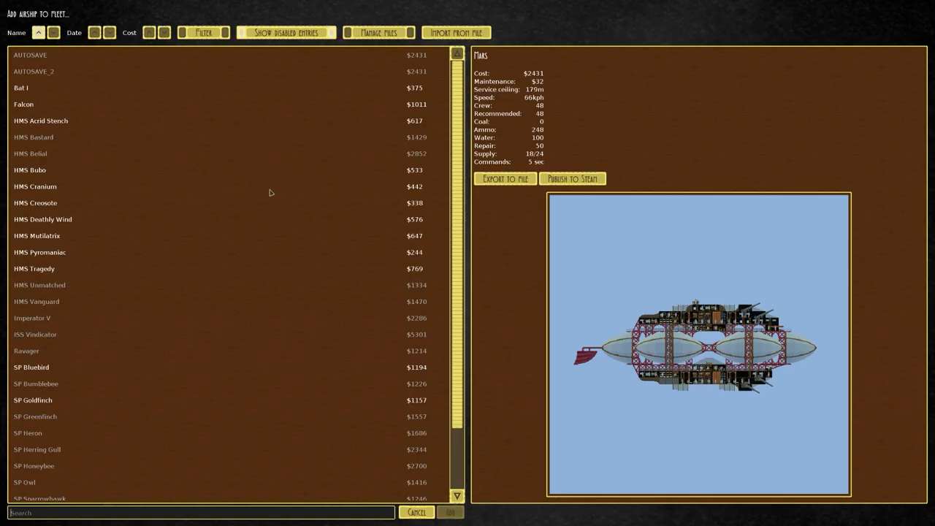
{"action": "left_click", "coordinate": [42, 219]}
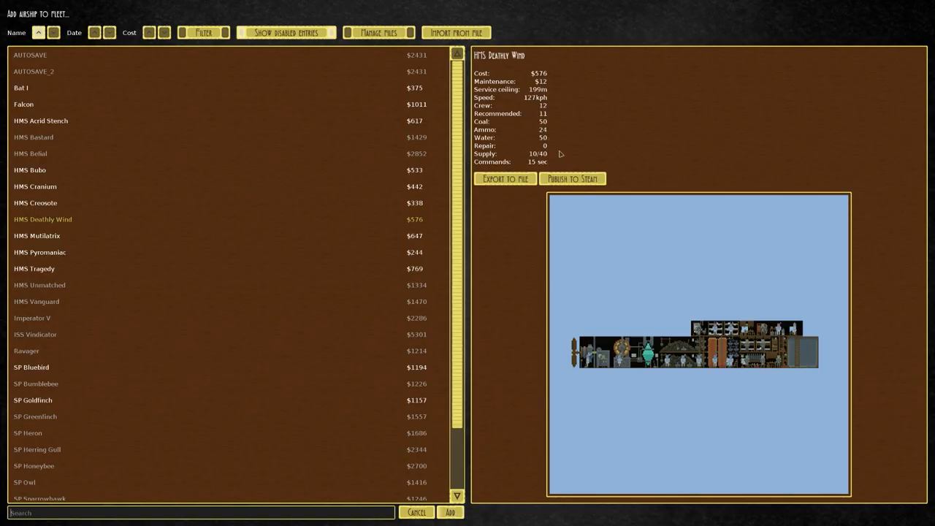
{"action": "mouse_move", "coordinate": [734, 355]}
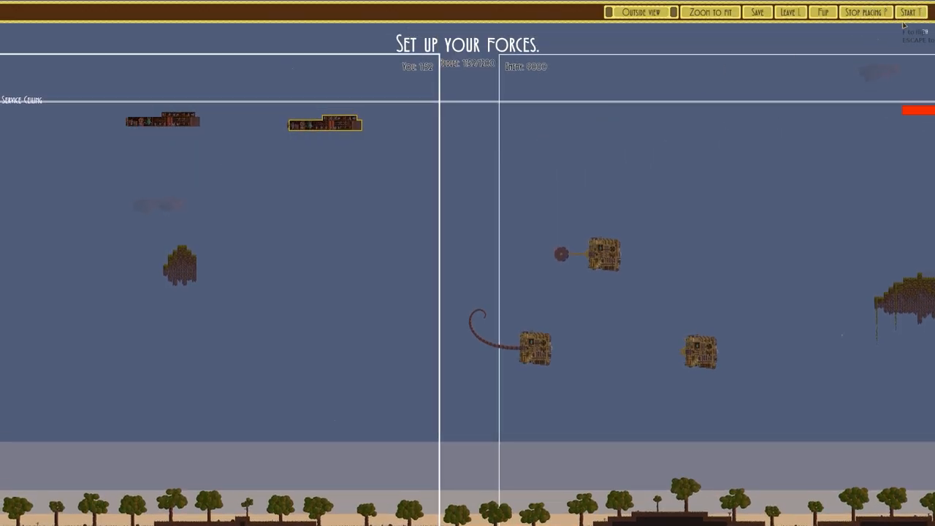
Step: Start the battle with two HMS Deathly Wind ships, give an order, then leave to missions
{"action": "left_click", "coordinate": [911, 12]}
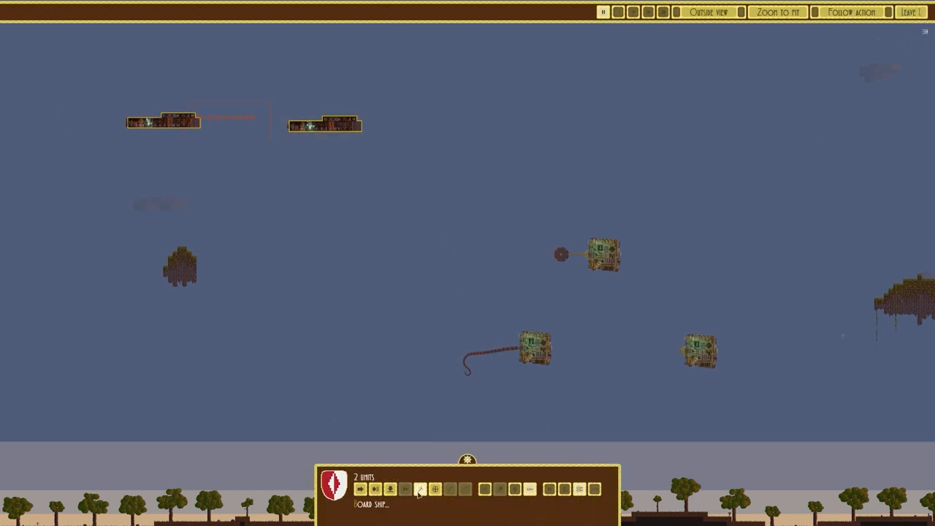
{"action": "left_click", "coordinate": [420, 489]}
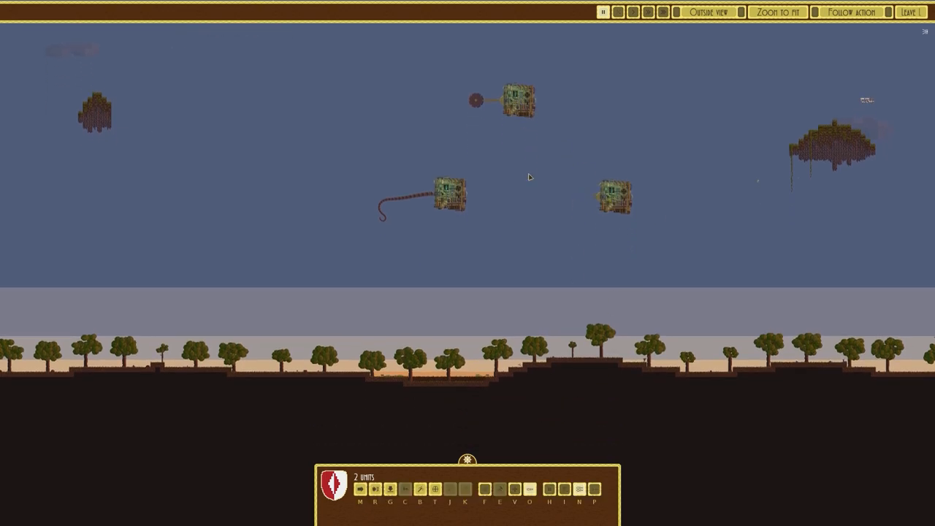
{"action": "left_click", "coordinate": [910, 12]}
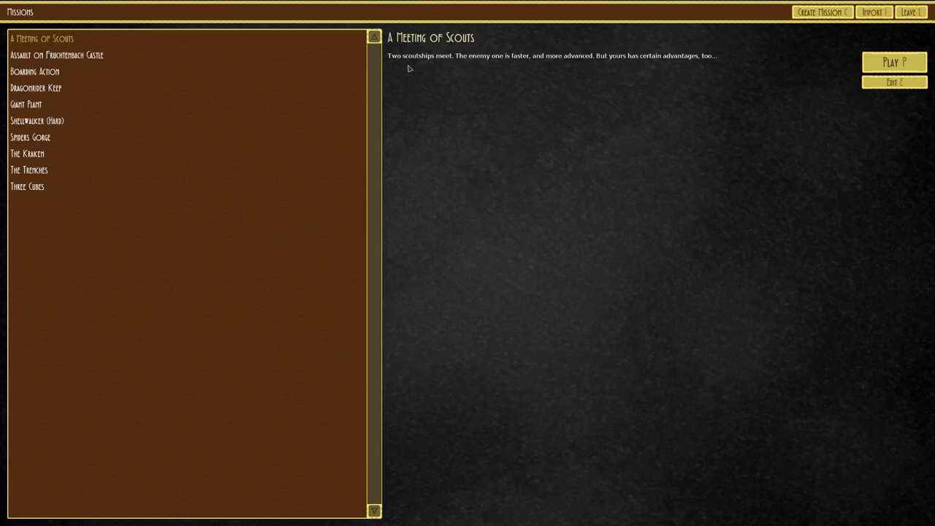
Step: Select and play the Three Cubes mission, bringing up the airship list
{"action": "left_click", "coordinate": [27, 186]}
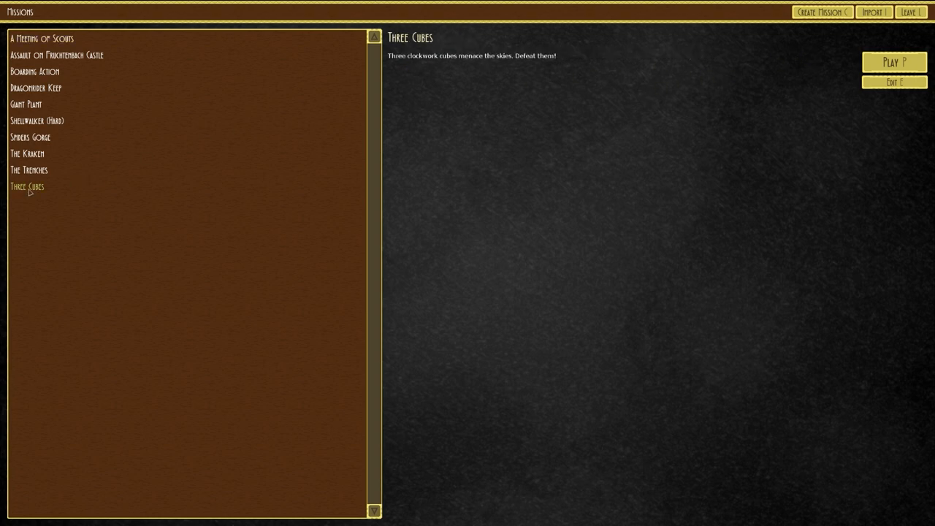
{"action": "left_click", "coordinate": [894, 61]}
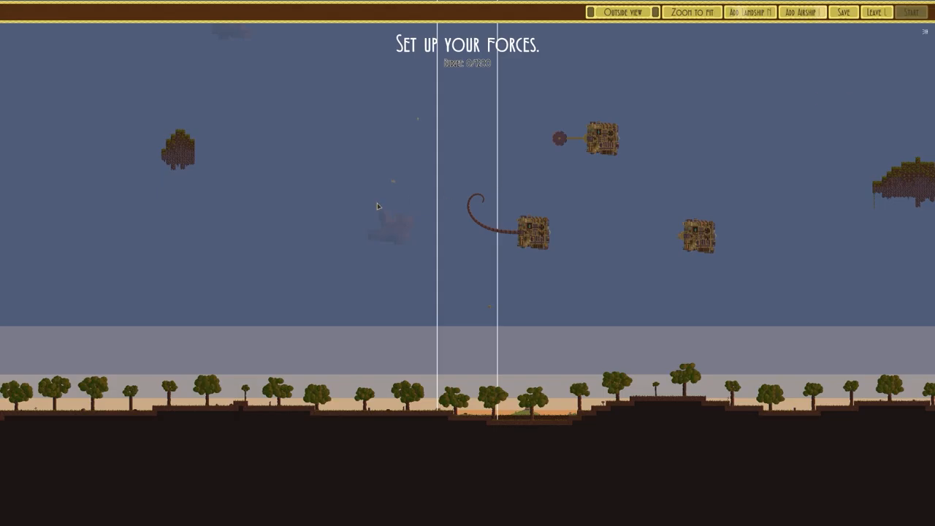
{"action": "left_click", "coordinate": [801, 12]}
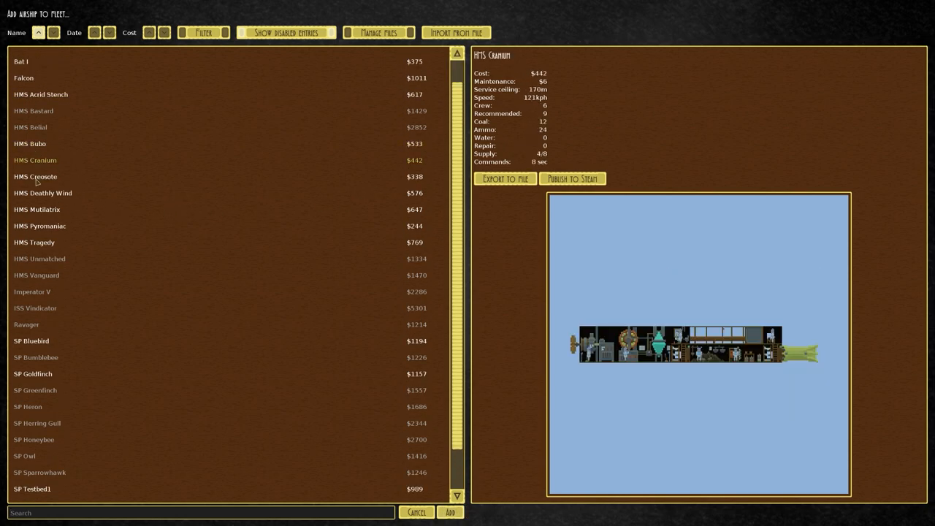
Step: Preview the HMS Mutilatrix, HMS Tragedy and one more airship design
{"action": "left_click", "coordinate": [47, 210]}
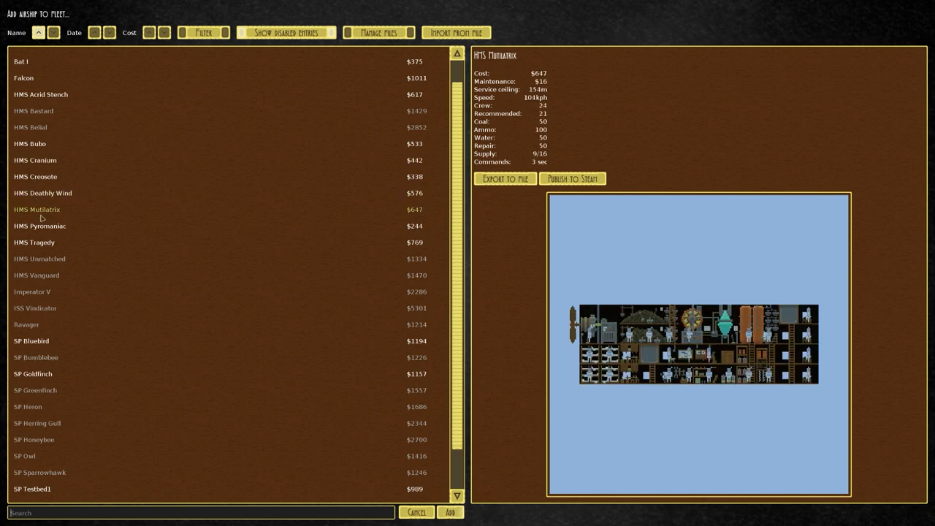
{"action": "left_click", "coordinate": [34, 242]}
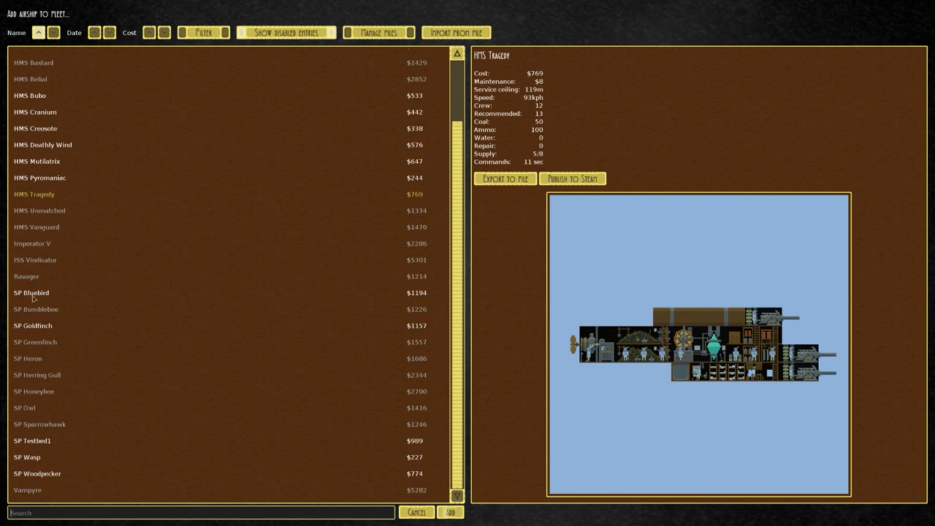
{"action": "left_click", "coordinate": [32, 441]}
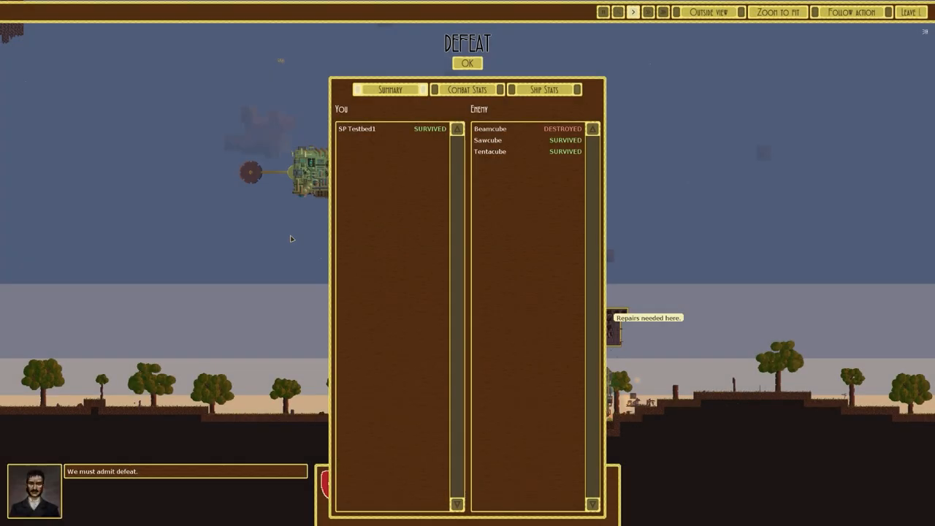
Step: Dismiss the defeat summary and preview SP Testbed1, Wasp, Sparrowhawk and Owl
{"action": "left_click", "coordinate": [467, 63]}
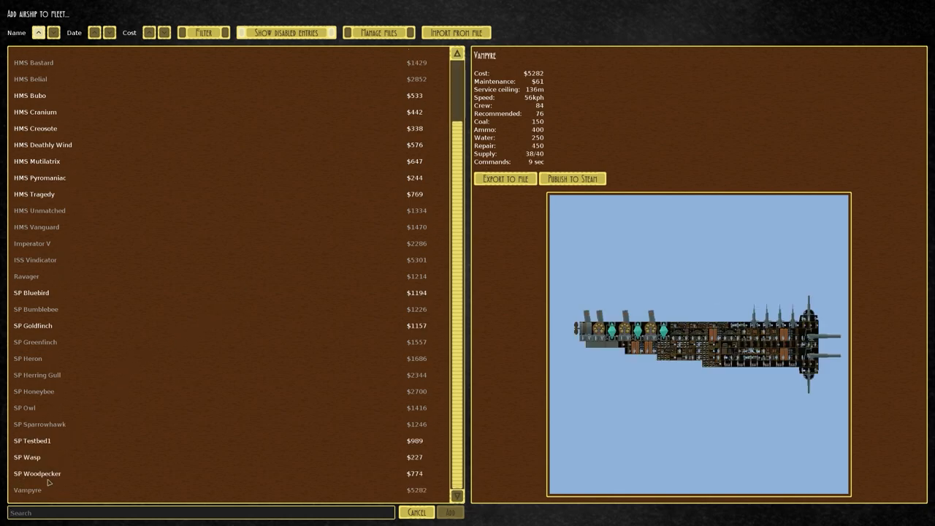
{"action": "mouse_move", "coordinate": [49, 472]}
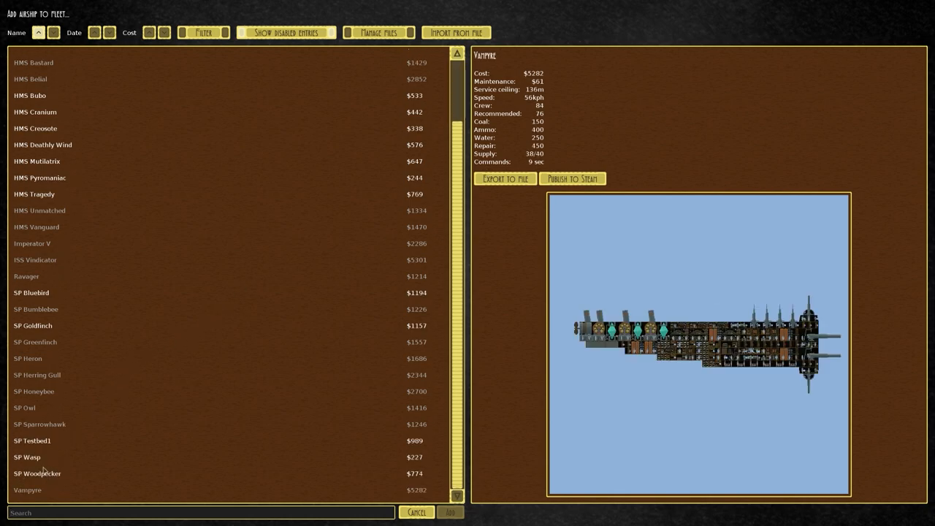
{"action": "left_click", "coordinate": [32, 440]}
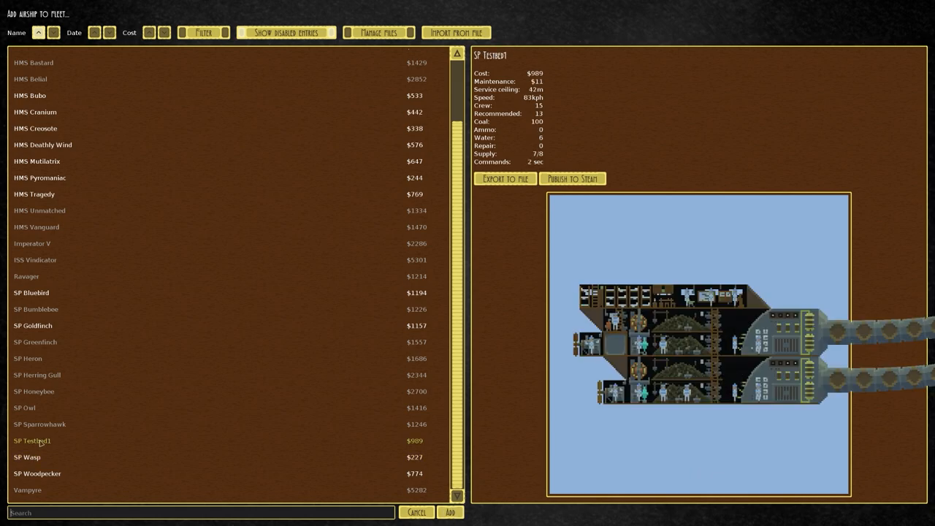
{"action": "left_click", "coordinate": [27, 456]}
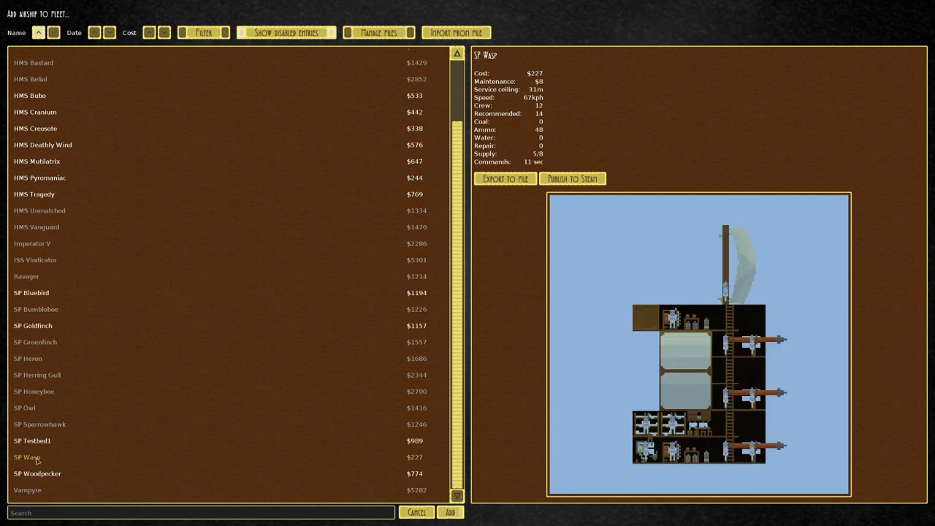
{"action": "left_click", "coordinate": [39, 425]}
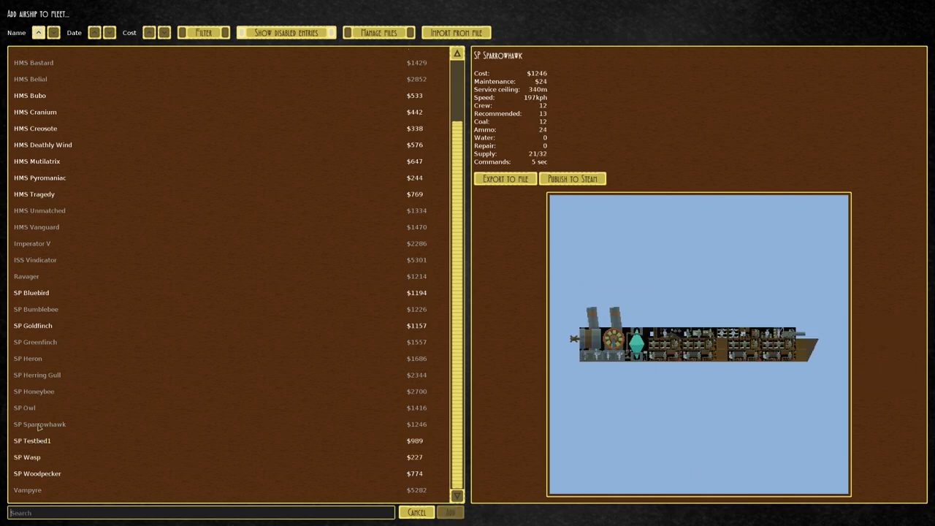
{"action": "left_click", "coordinate": [25, 408]}
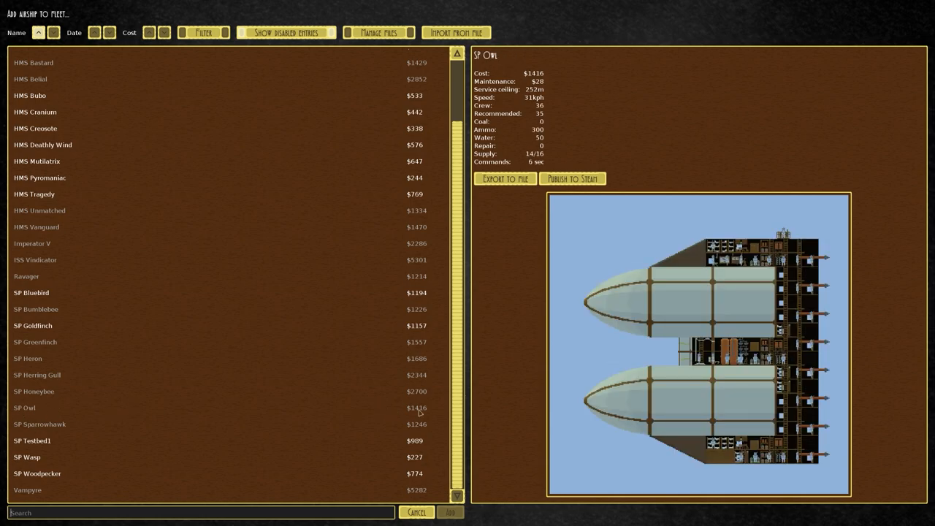
{"action": "mouse_move", "coordinate": [717, 279]}
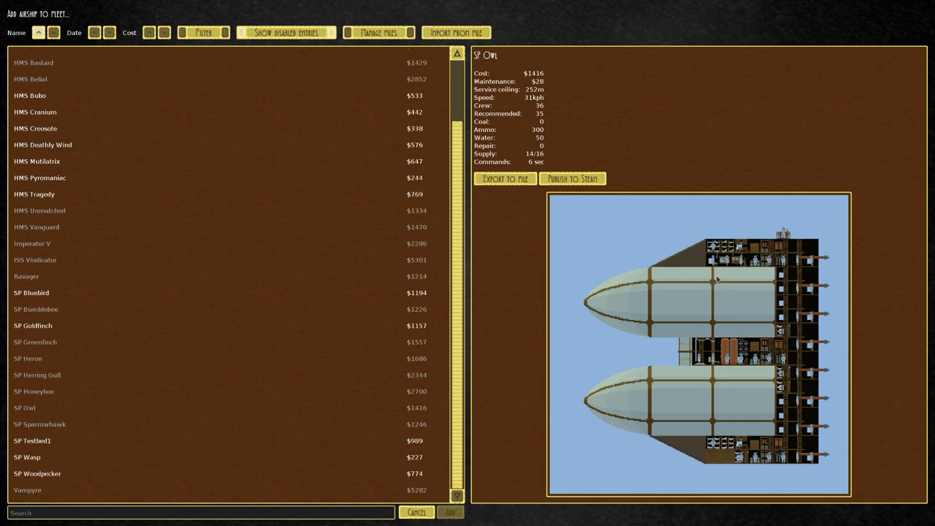
{"action": "mouse_move", "coordinate": [20, 358]}
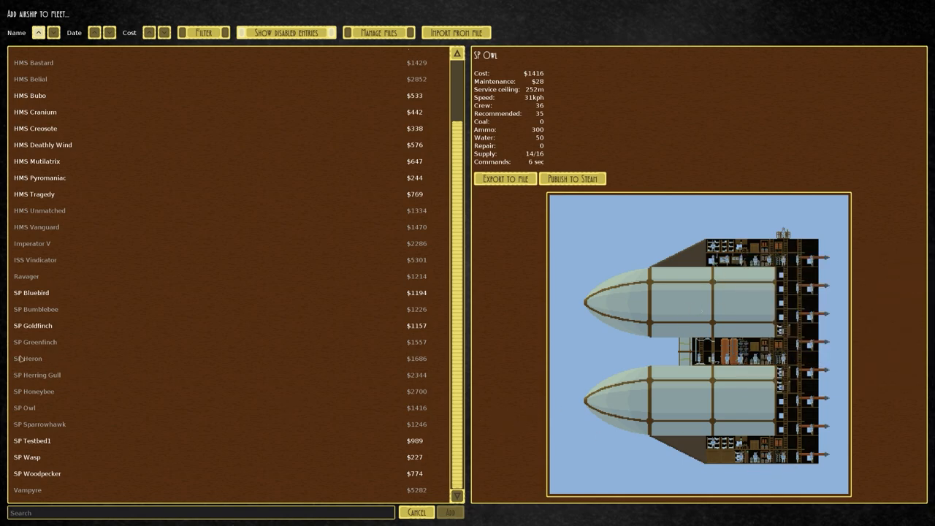
Step: Preview SP Honeybee, Herring Gull, Heron, Greenfinch, Bumblebee, Ravager and ISS Vindicator designs
{"action": "left_click", "coordinate": [33, 391]}
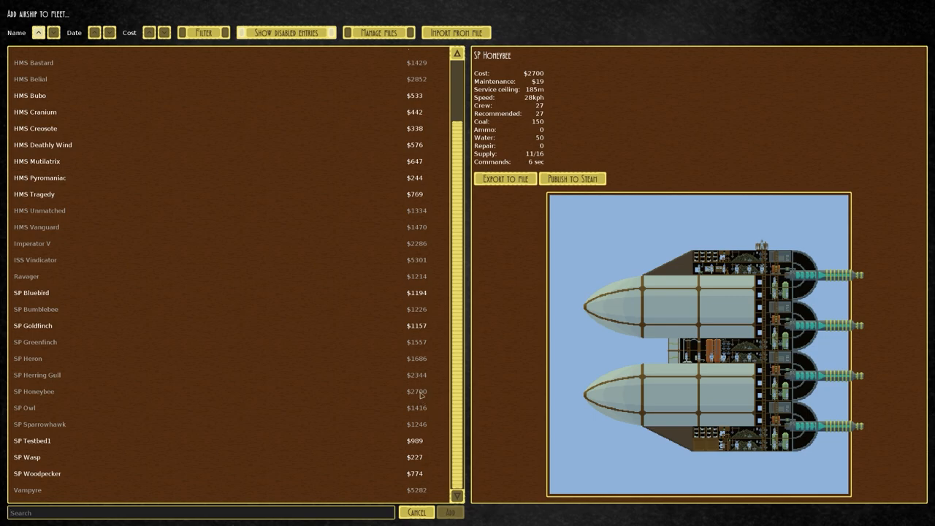
{"action": "left_click", "coordinate": [37, 374]}
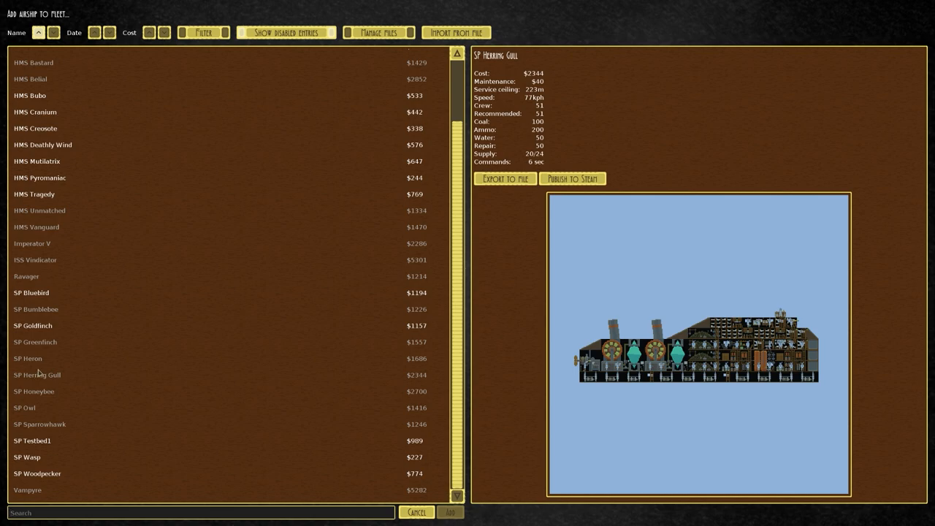
{"action": "mouse_move", "coordinate": [45, 374]}
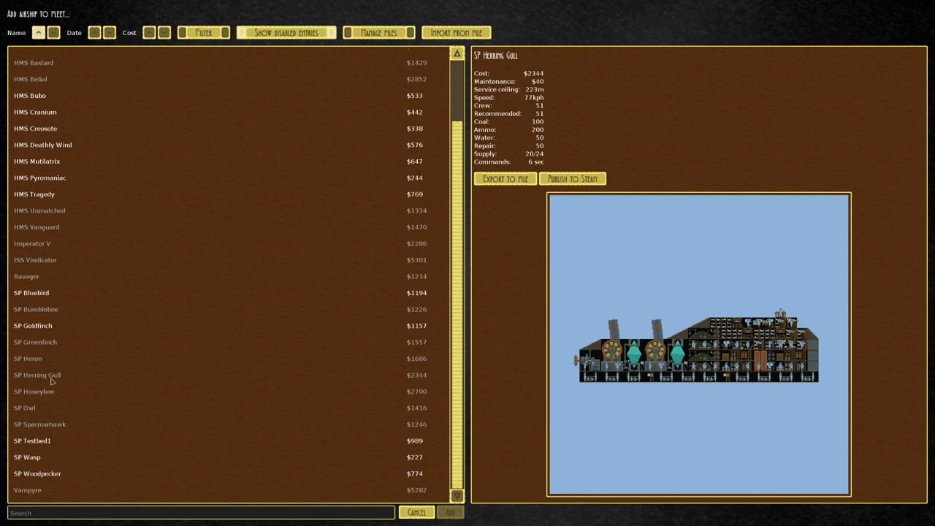
{"action": "mouse_move", "coordinate": [324, 391]}
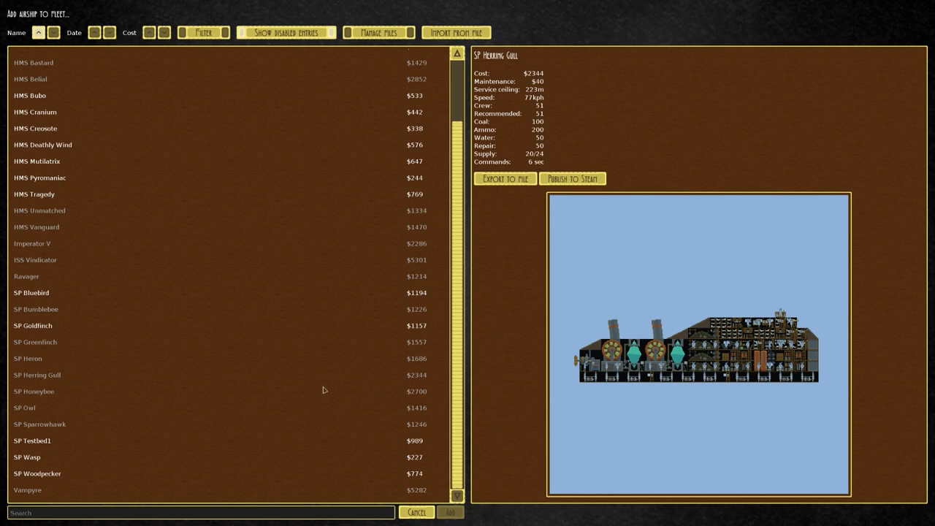
{"action": "mouse_move", "coordinate": [64, 359]}
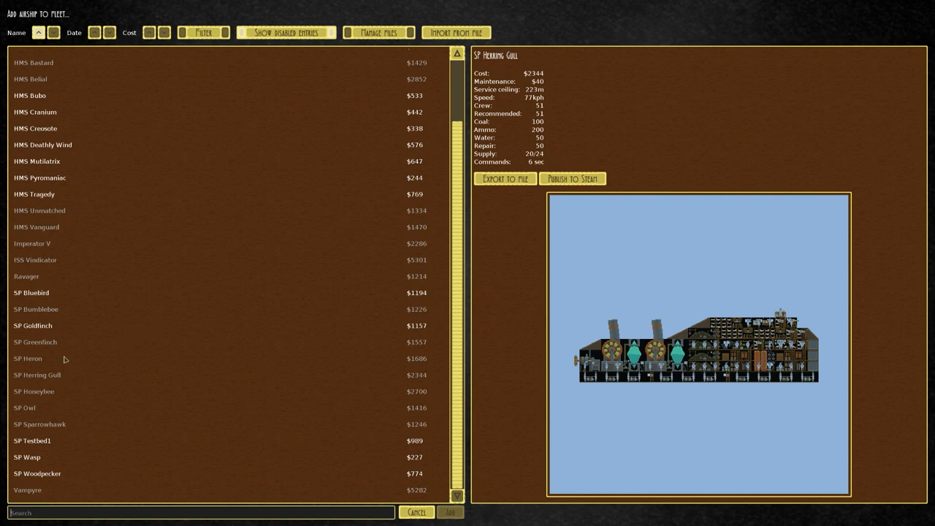
{"action": "left_click", "coordinate": [28, 358]}
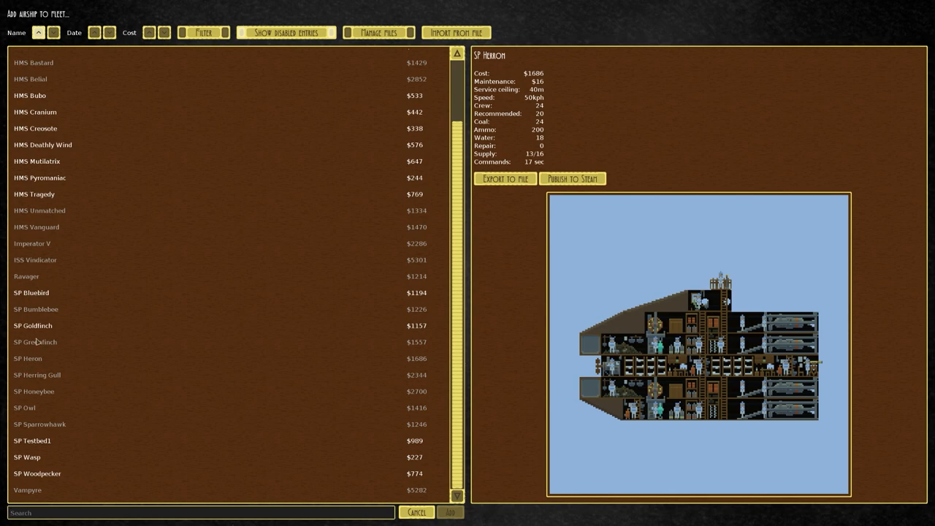
{"action": "left_click", "coordinate": [35, 342]}
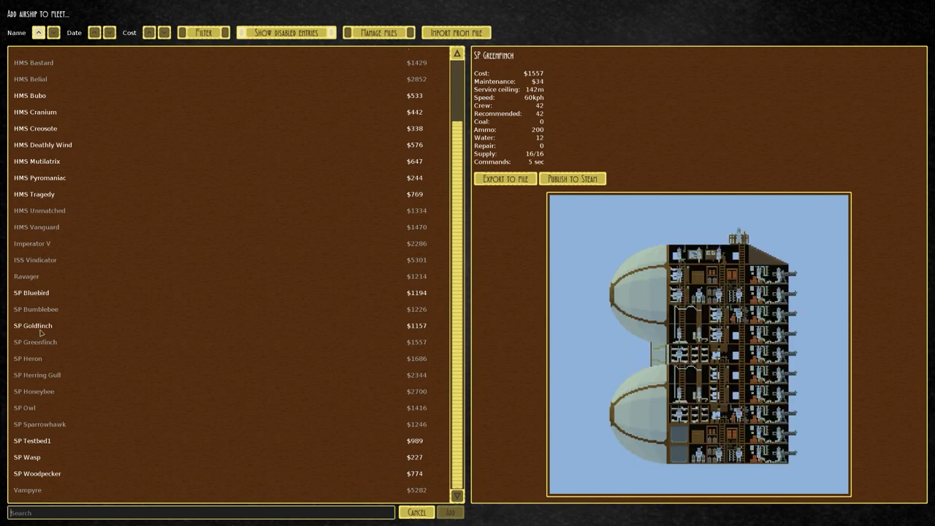
{"action": "left_click", "coordinate": [36, 309]}
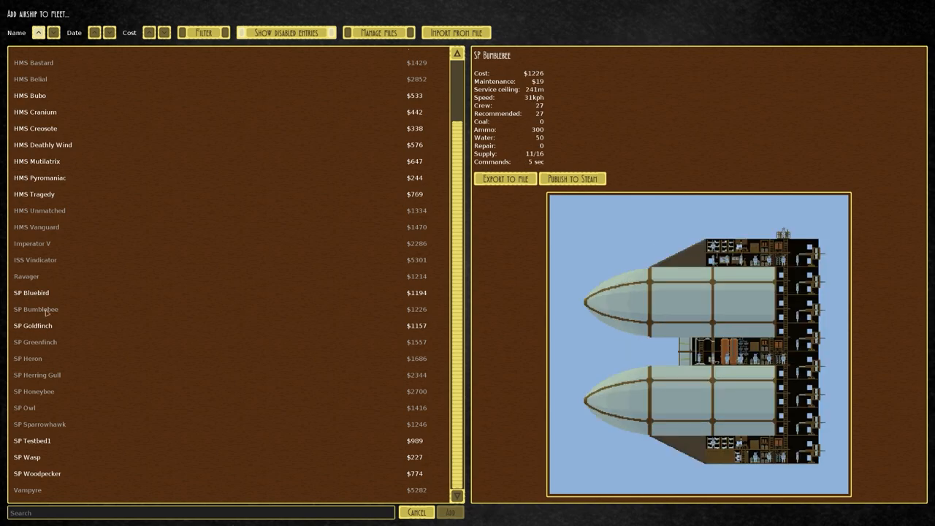
{"action": "left_click", "coordinate": [26, 276]}
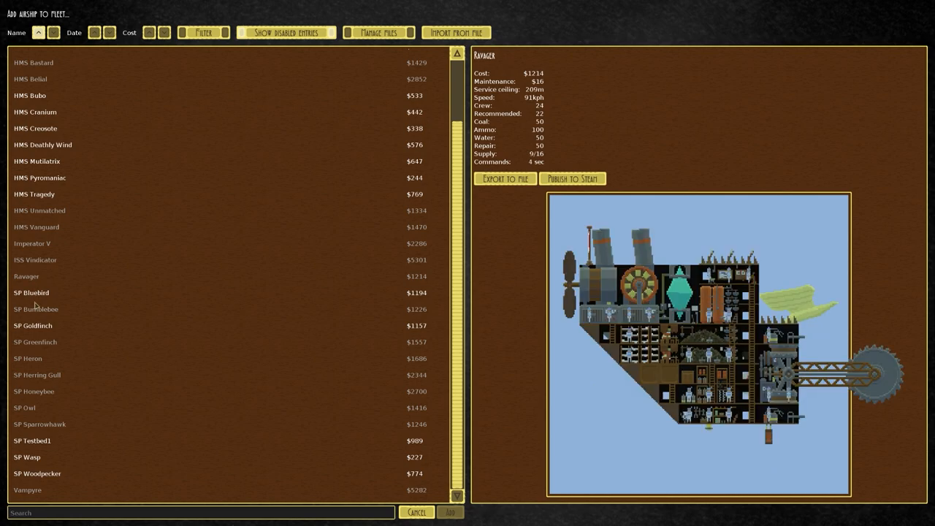
{"action": "left_click", "coordinate": [35, 260]}
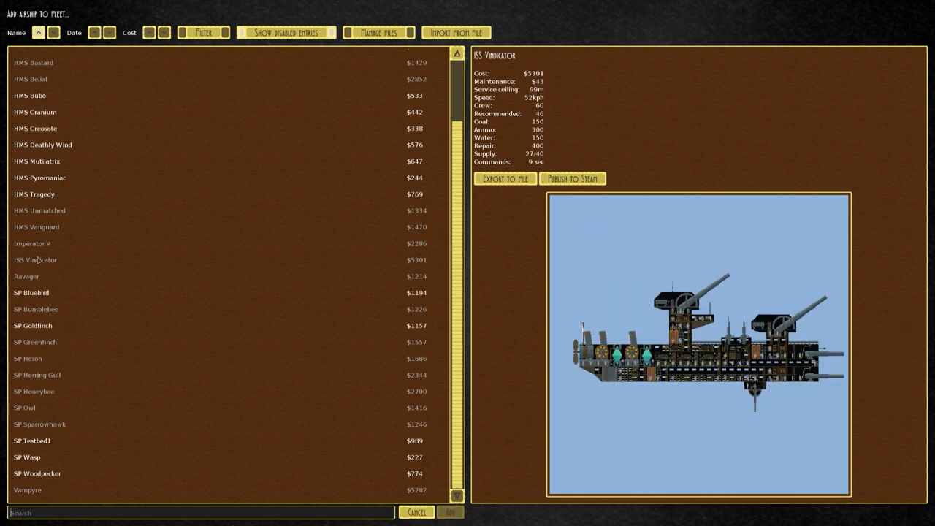
{"action": "left_click", "coordinate": [32, 243]}
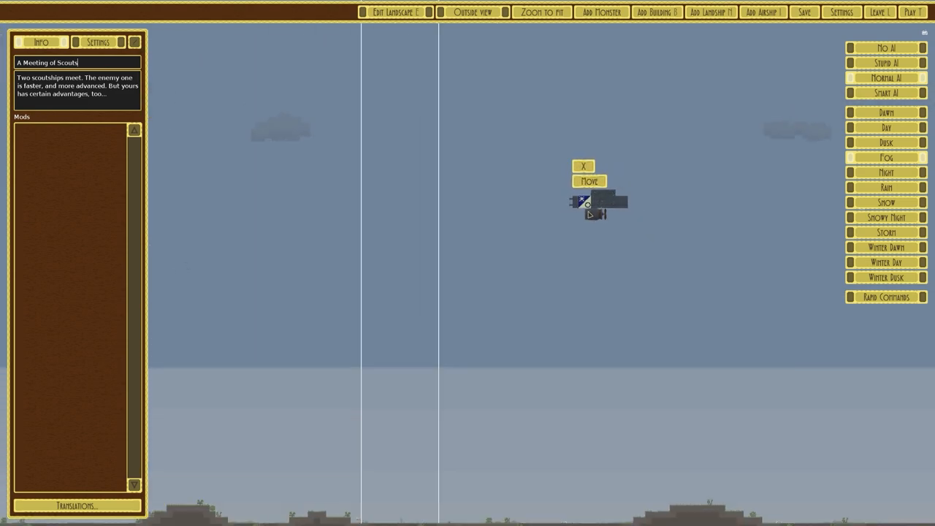
Step: Load Three Cubes into the mission editor, showing the clockwork cubes
{"action": "left_click", "coordinate": [879, 12]}
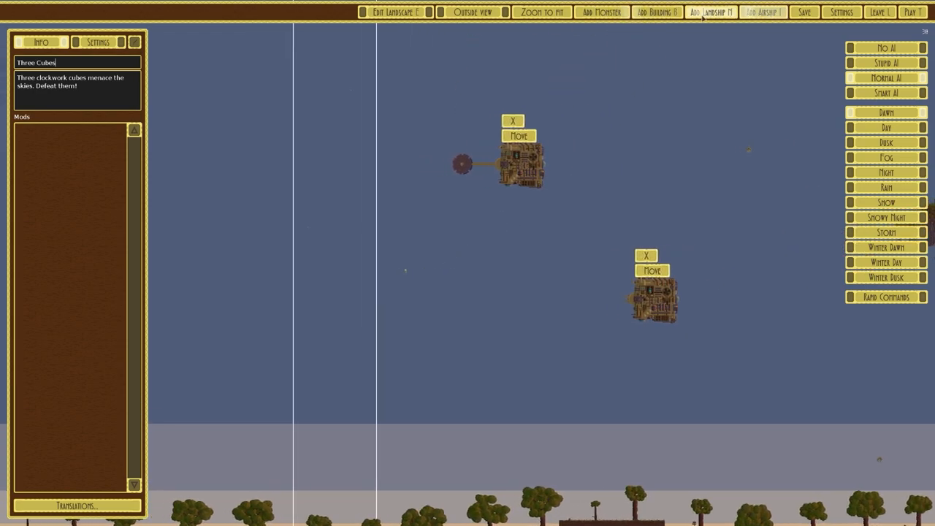
Step: Browse the monster catalogue, delete the egg-shaped walker, and reopen the monster list
{"action": "left_click", "coordinate": [601, 12]}
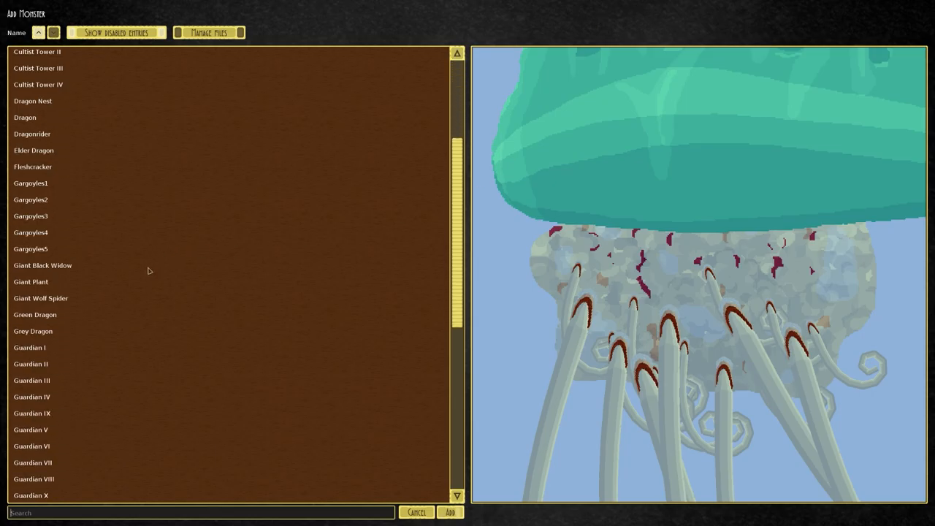
{"action": "scroll", "scroll_direction": "down", "scroll_amount": 3}
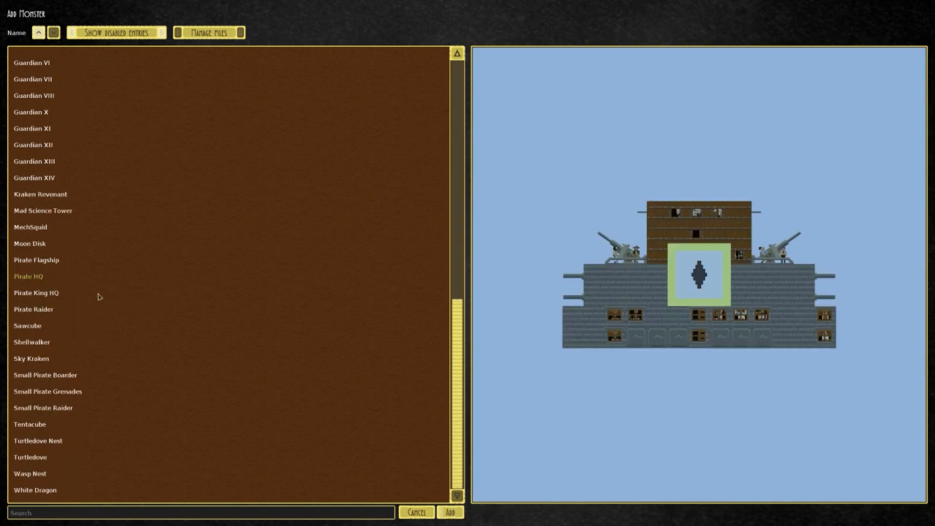
{"action": "left_click", "coordinate": [31, 342]}
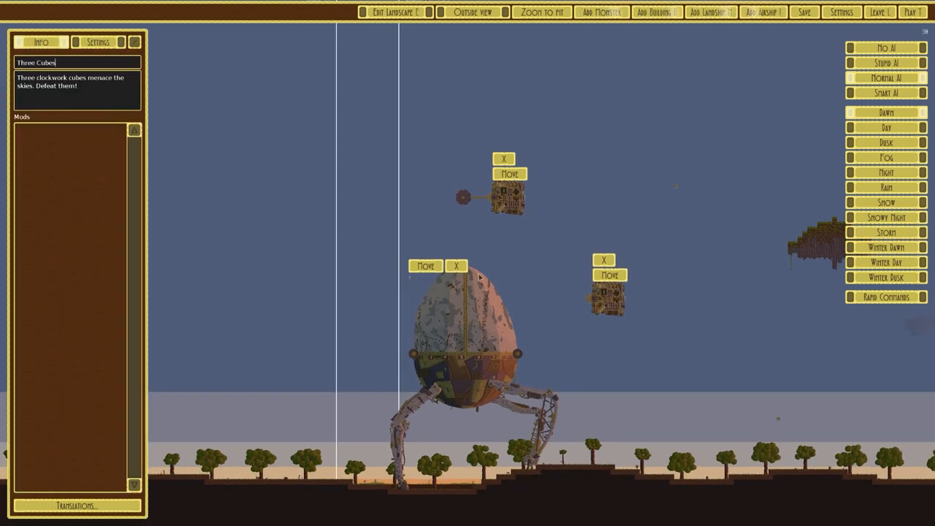
{"action": "left_click", "coordinate": [457, 266]}
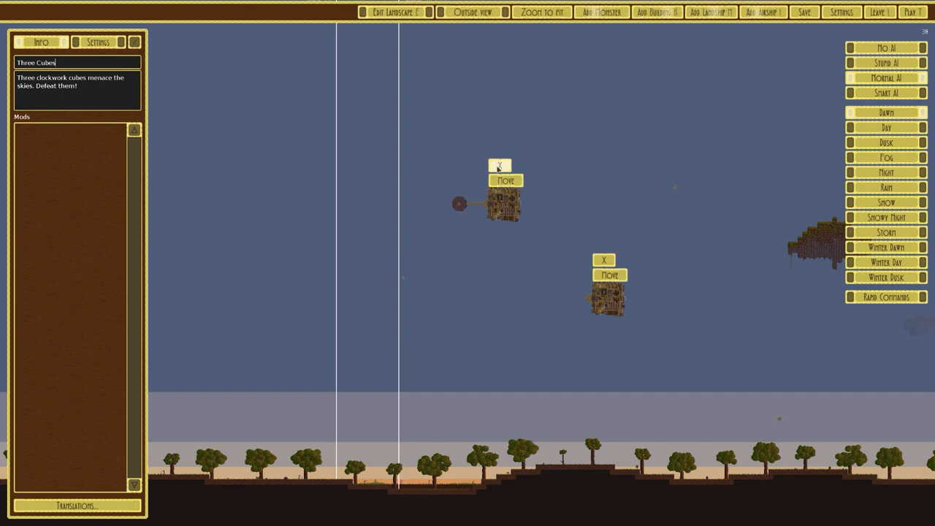
{"action": "left_click", "coordinate": [601, 12]}
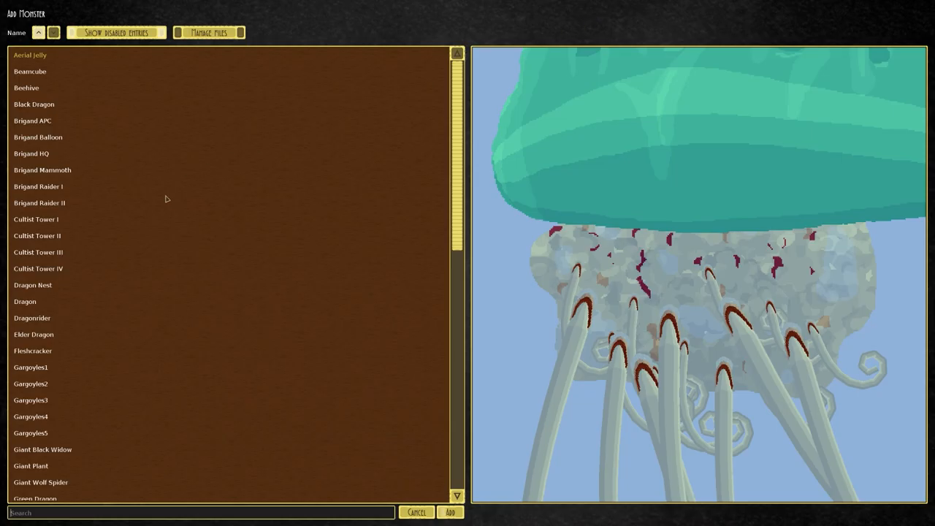
Step: Preview Fleshcracker, Mad Science Tower, Pirate HQ, Pirate Flagship, Shellwalker and Sawcube
{"action": "left_click", "coordinate": [33, 285]}
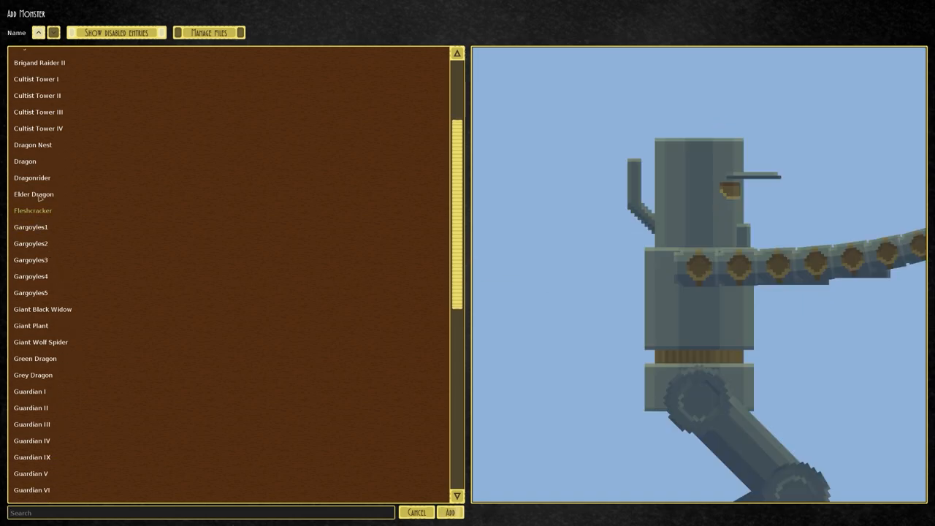
{"action": "mouse_move", "coordinate": [41, 224]}
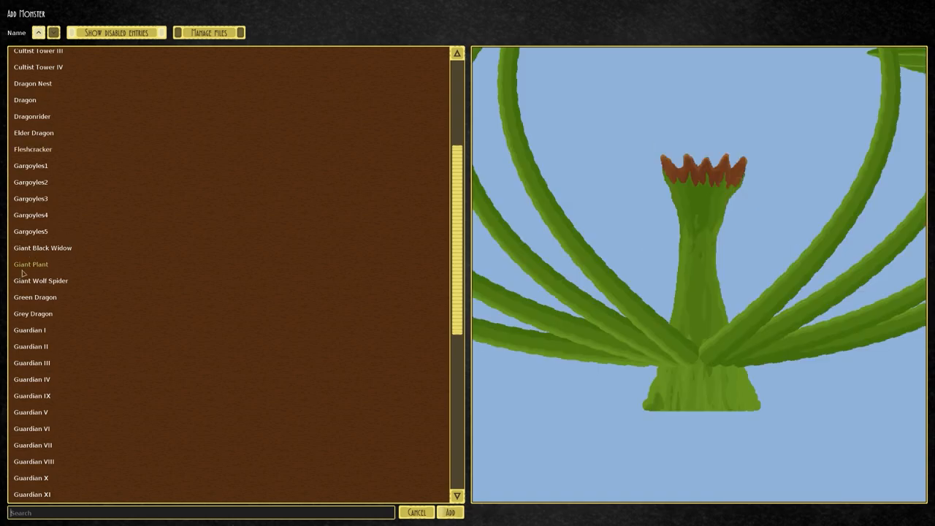
{"action": "scroll", "scroll_direction": "down", "scroll_amount": 3}
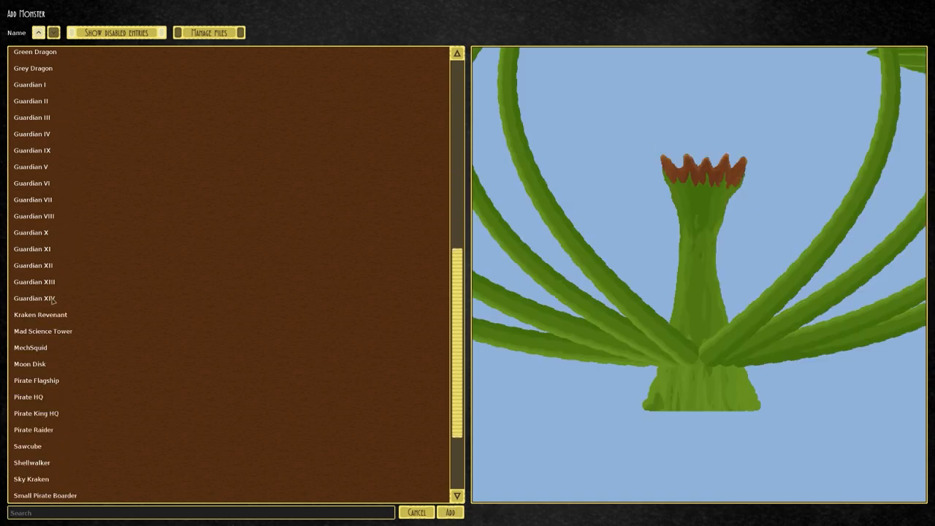
{"action": "left_click", "coordinate": [42, 278]}
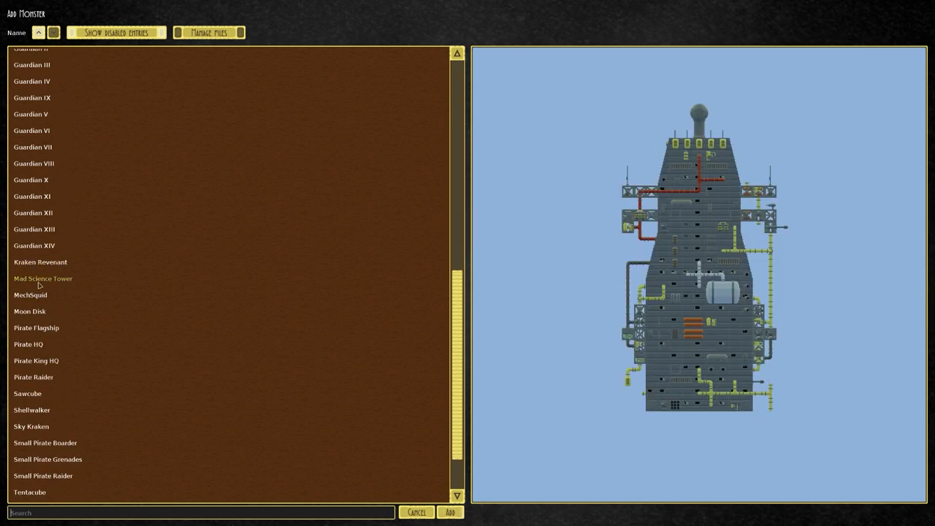
{"action": "left_click", "coordinate": [29, 311]}
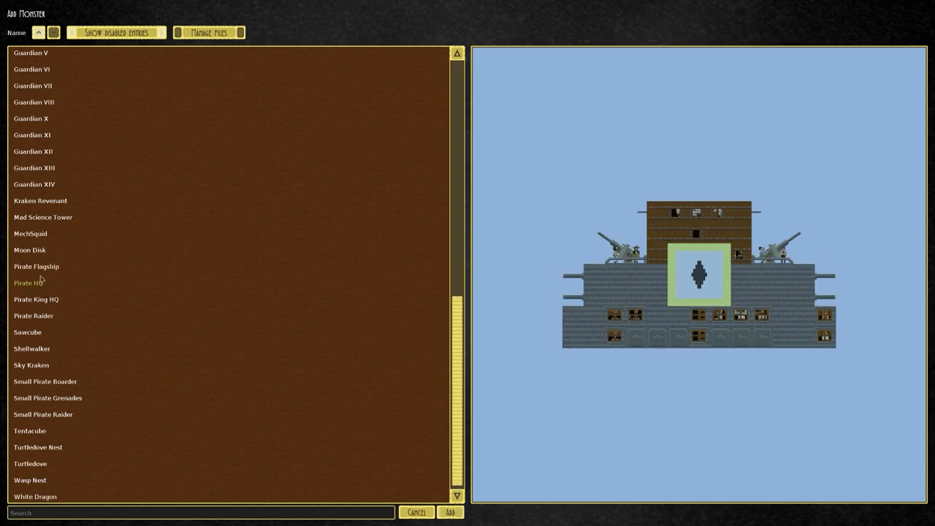
{"action": "left_click", "coordinate": [36, 260]}
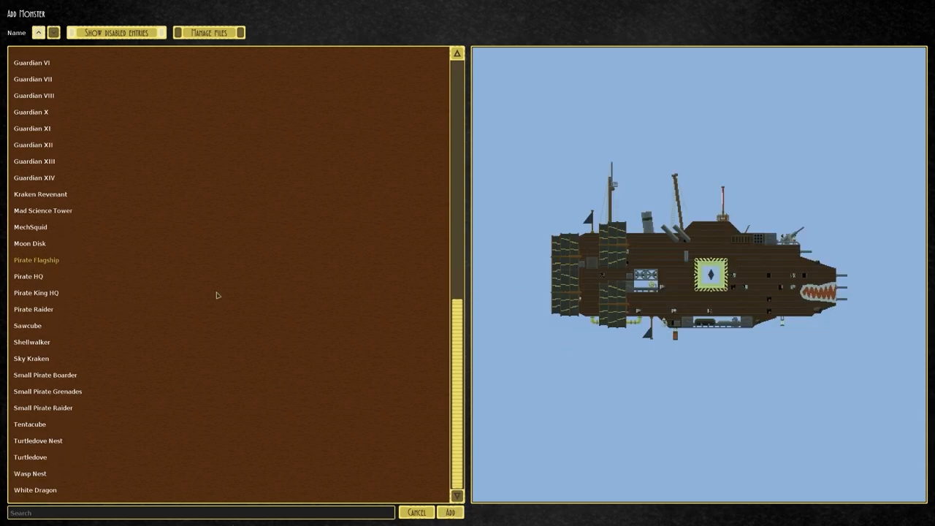
{"action": "mouse_move", "coordinate": [615, 241]}
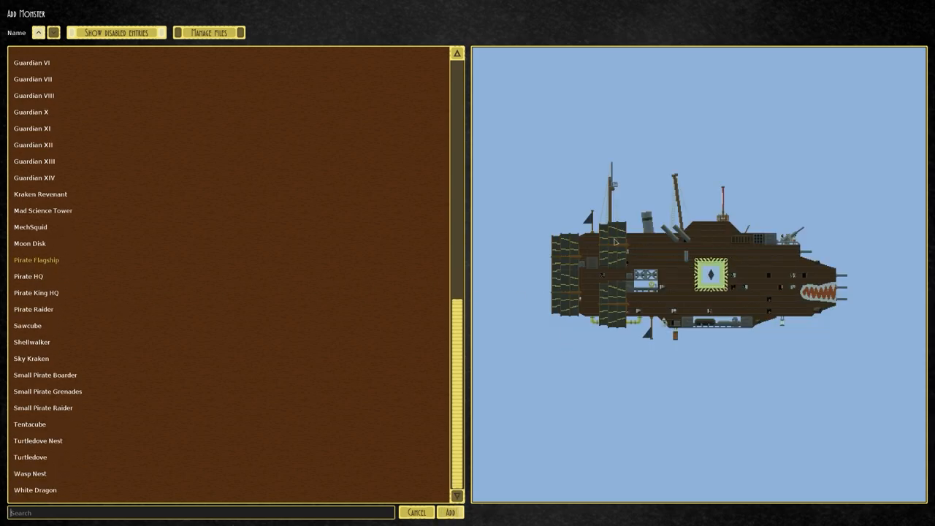
{"action": "mouse_move", "coordinate": [59, 301]}
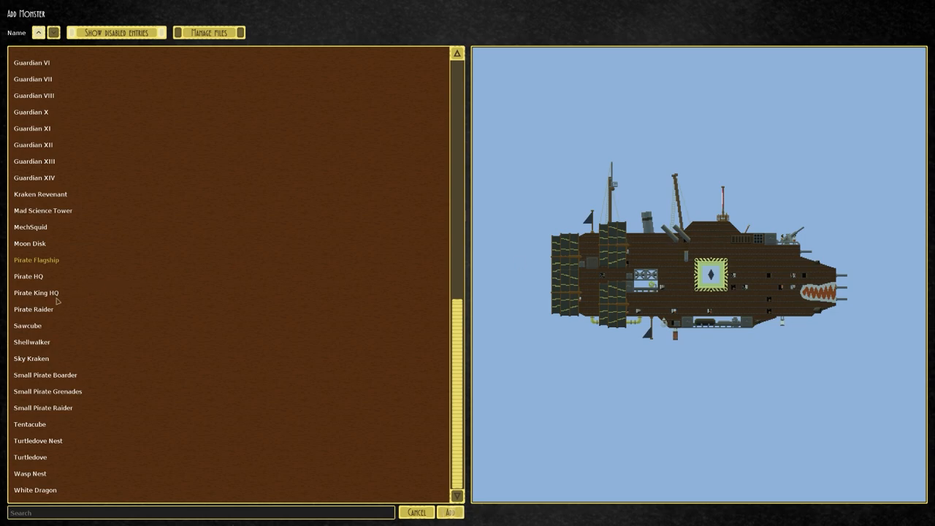
{"action": "left_click", "coordinate": [31, 342]}
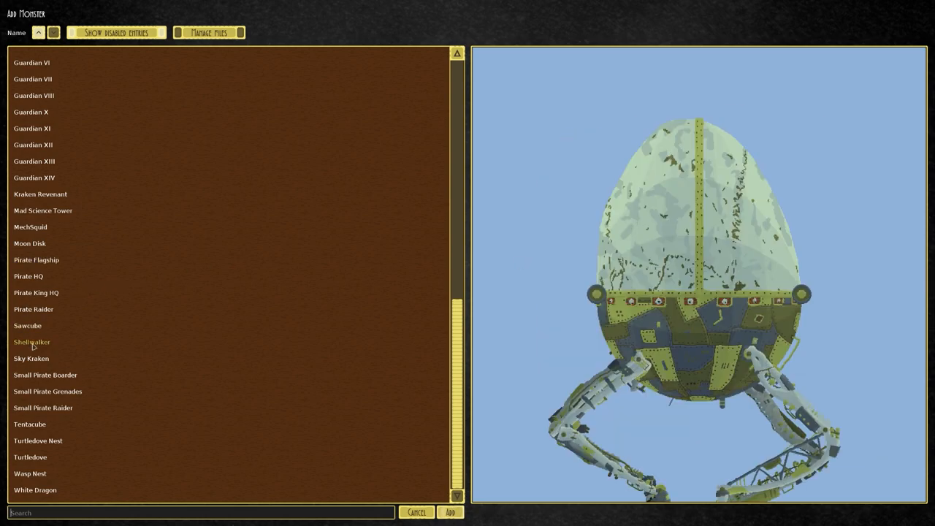
{"action": "left_click", "coordinate": [27, 325]}
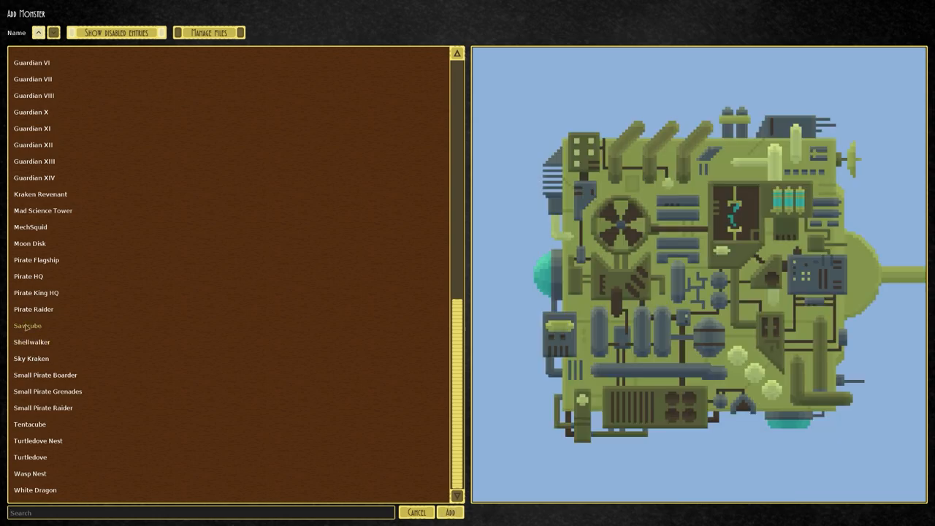
{"action": "mouse_move", "coordinate": [30, 425]}
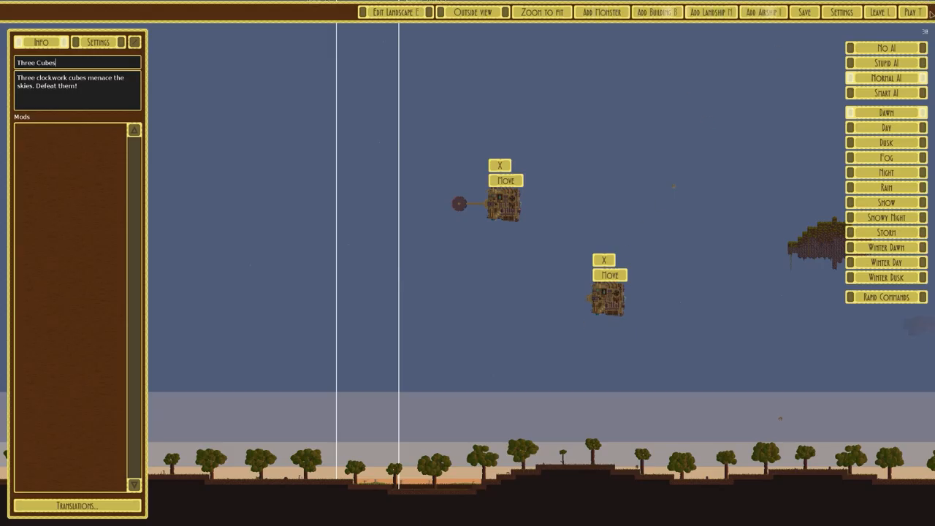
{"action": "mouse_move", "coordinate": [531, 189]}
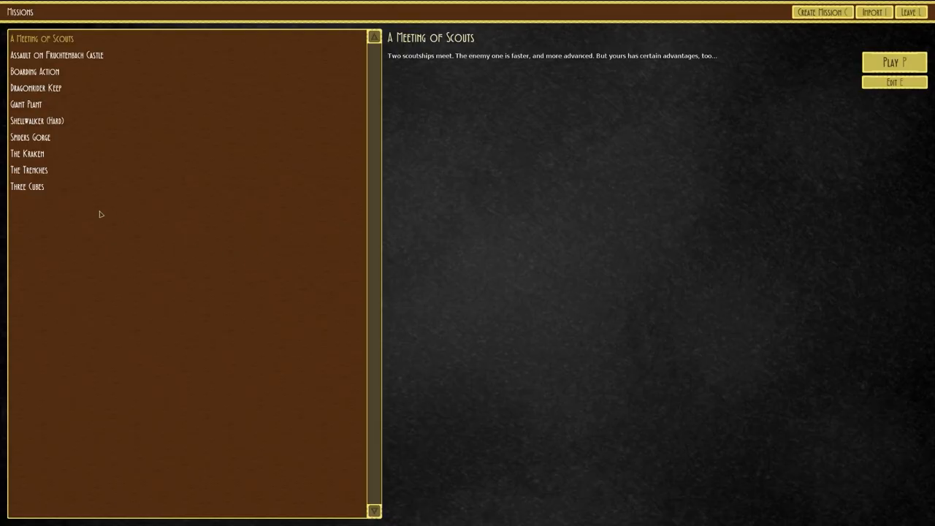
Step: View the Three Cubes and Giant Plant mission details, then leave to the main menu
{"action": "left_click", "coordinate": [27, 186]}
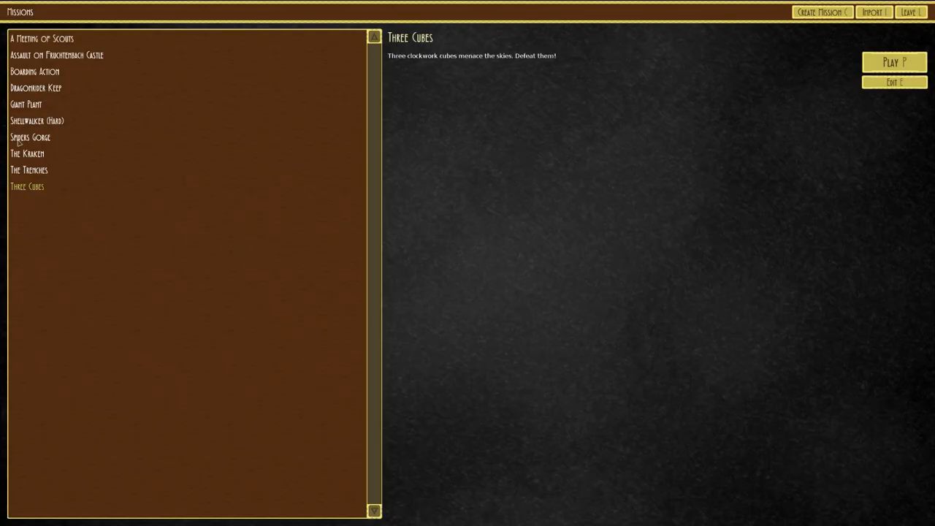
{"action": "left_click", "coordinate": [27, 103]}
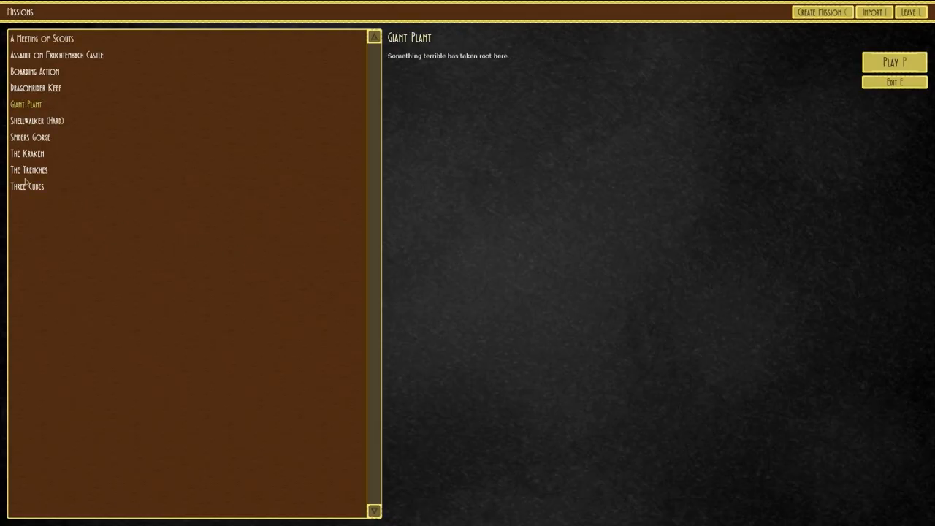
{"action": "left_click", "coordinate": [909, 11]}
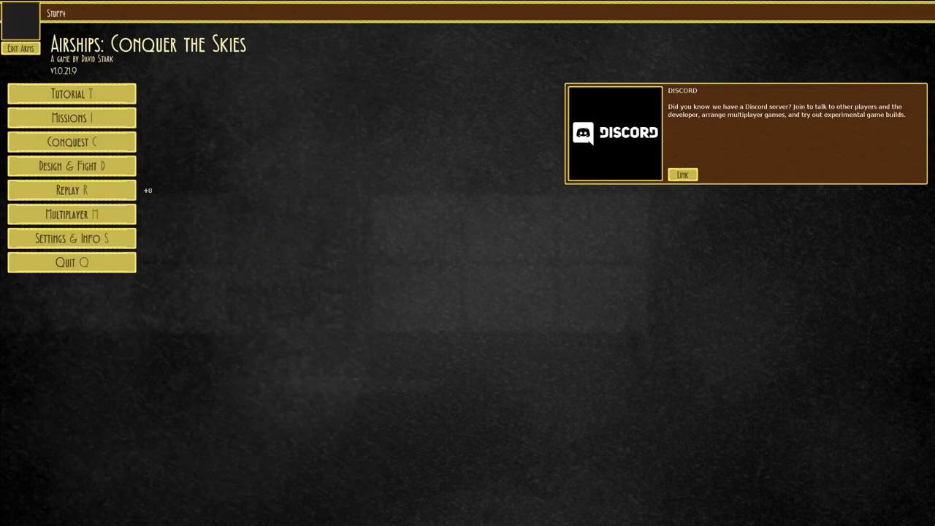